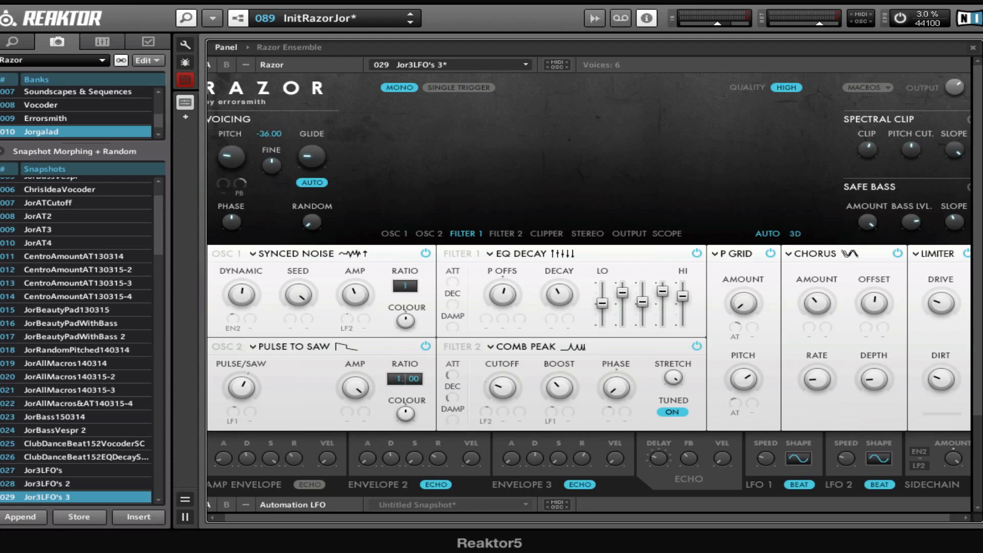
{"action": "mouse_move", "coordinate": [730, 199]}
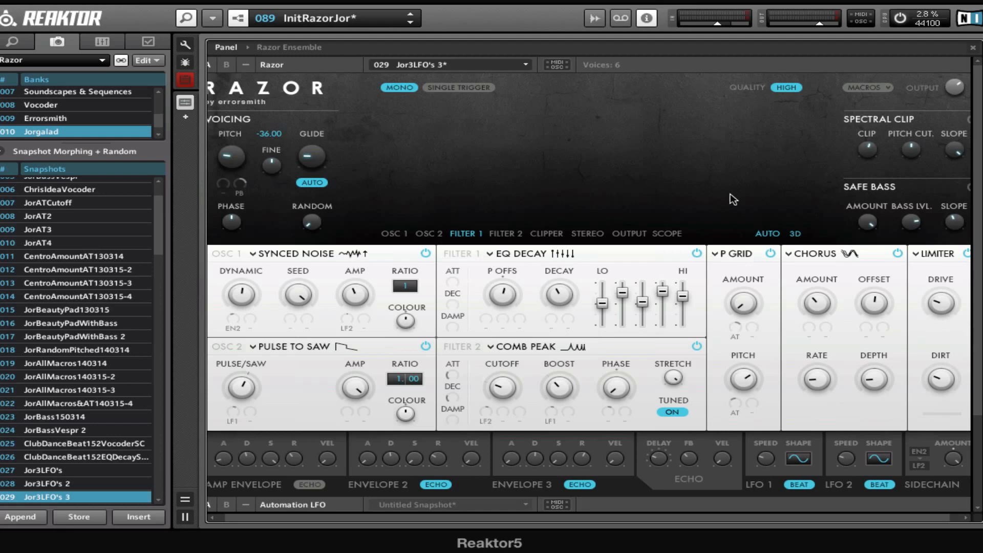
{"action": "mouse_move", "coordinate": [702, 186]}
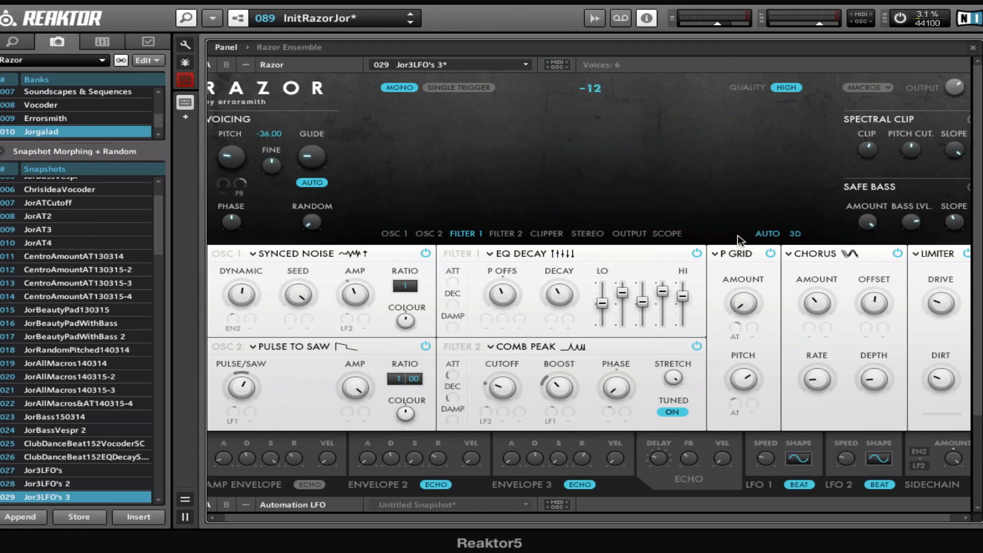
{"action": "mouse_move", "coordinate": [773, 434]}
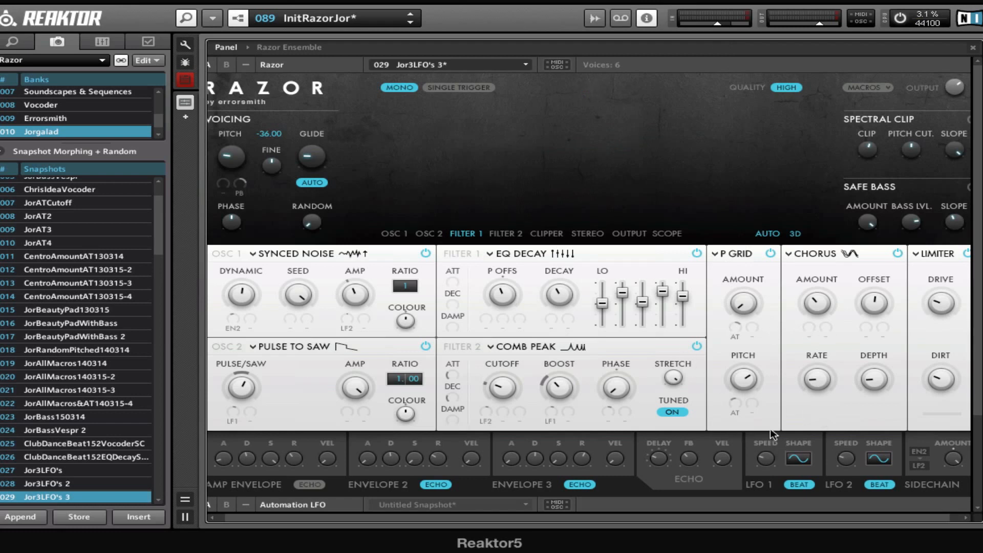
{"action": "mouse_move", "coordinate": [739, 256]}
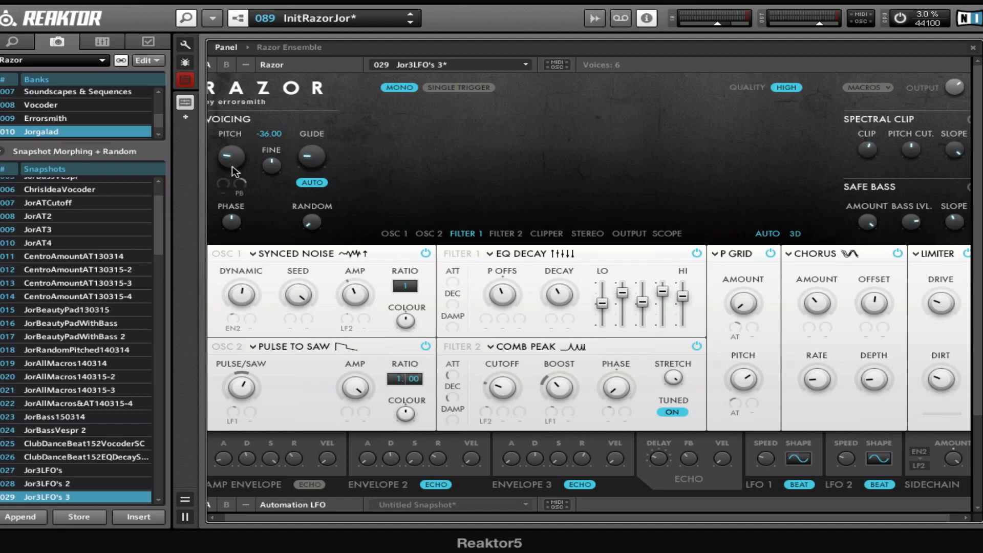
{"action": "mouse_move", "coordinate": [231, 151]}
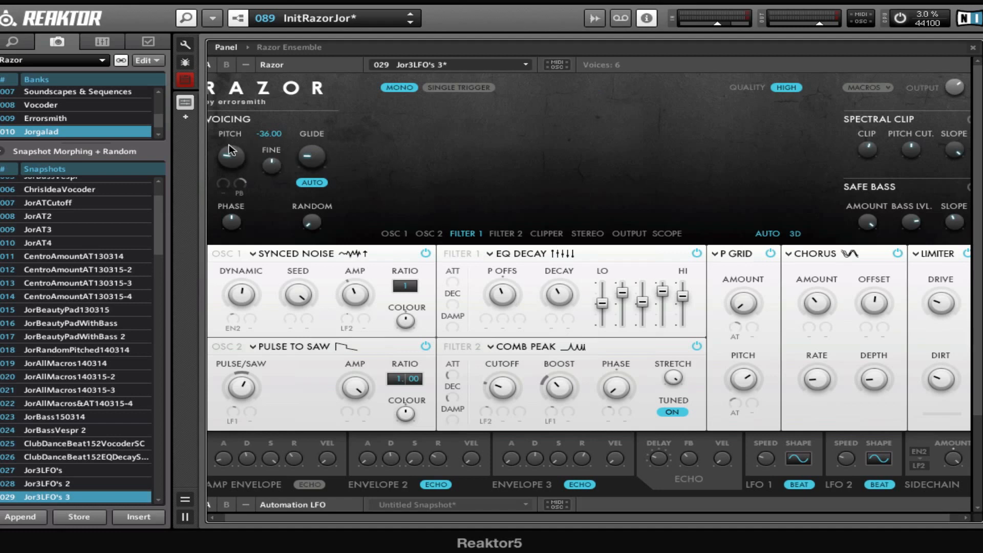
{"action": "mouse_move", "coordinate": [241, 192]}
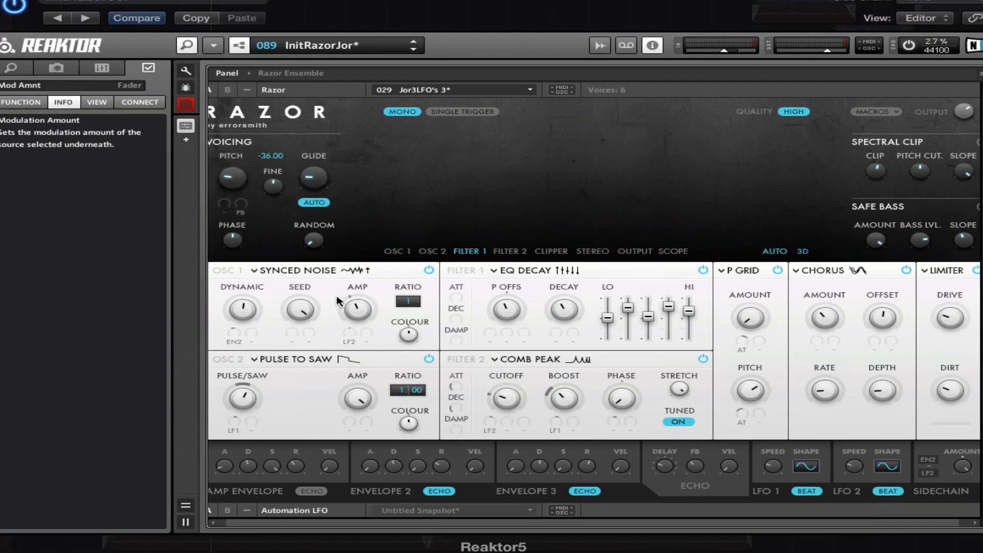
{"action": "mouse_move", "coordinate": [278, 303]}
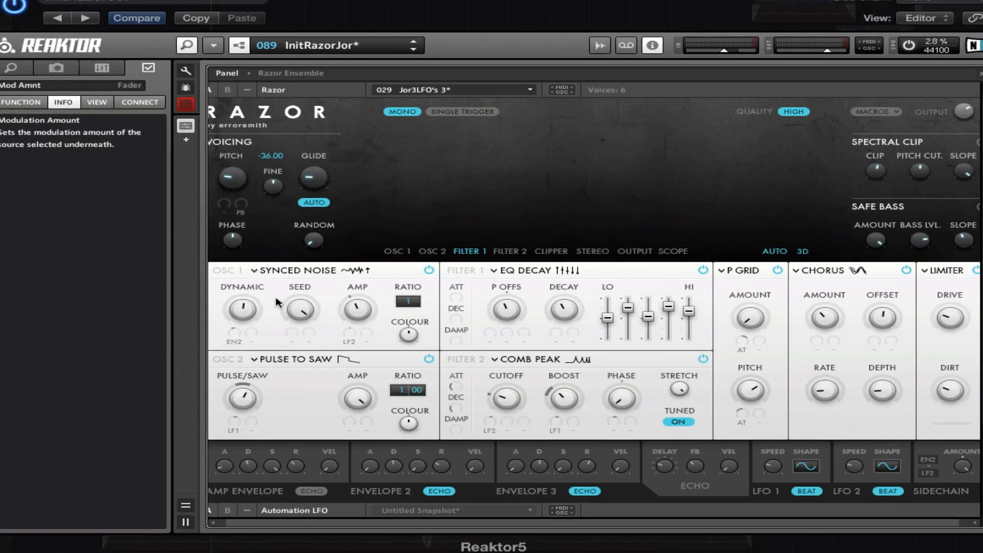
{"action": "mouse_move", "coordinate": [389, 299]}
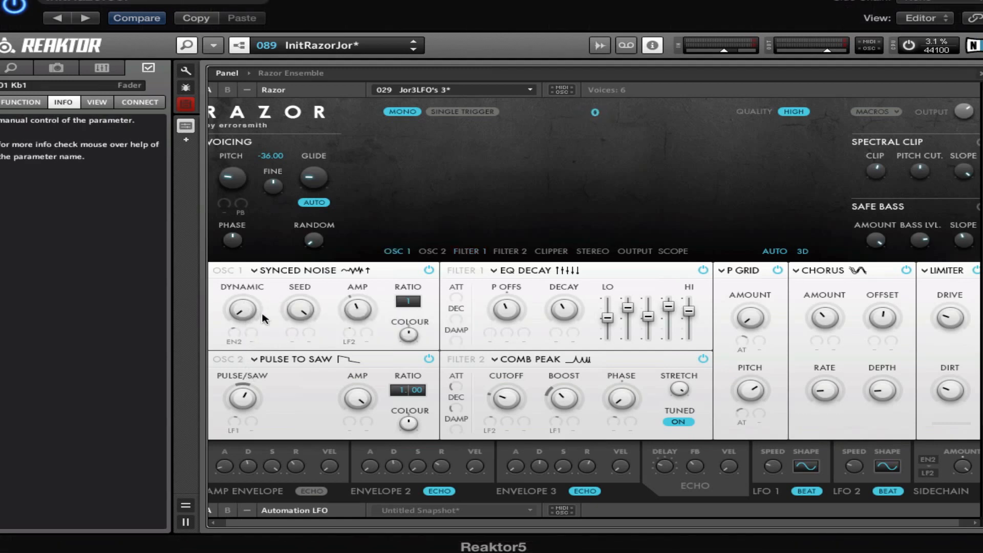
{"action": "mouse_move", "coordinate": [279, 307]}
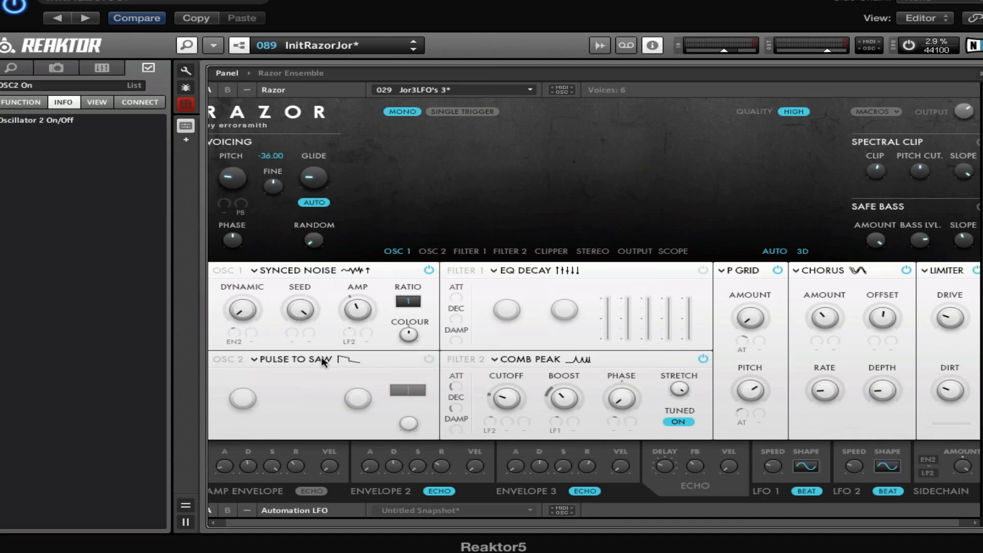
{"action": "mouse_move", "coordinate": [309, 293]}
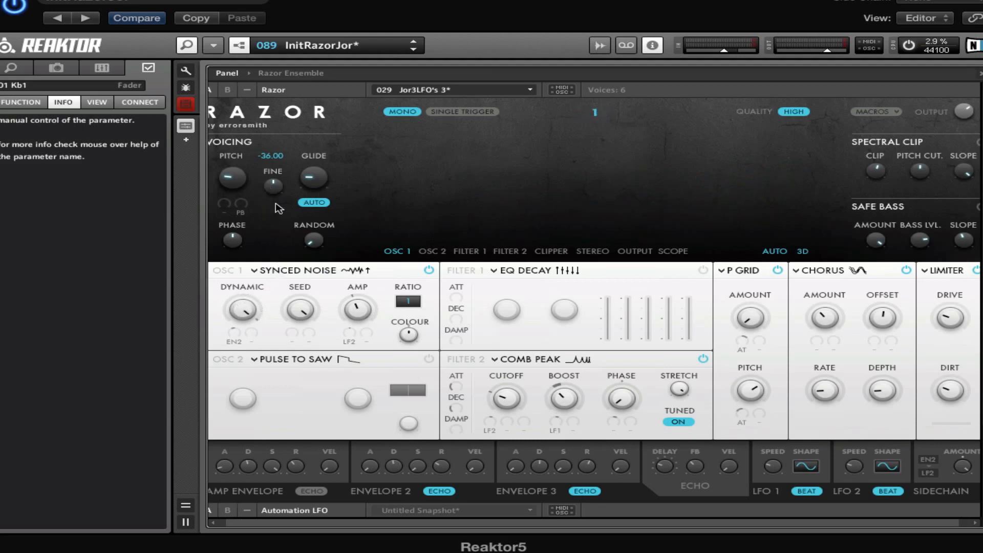
{"action": "mouse_move", "coordinate": [600, 238]}
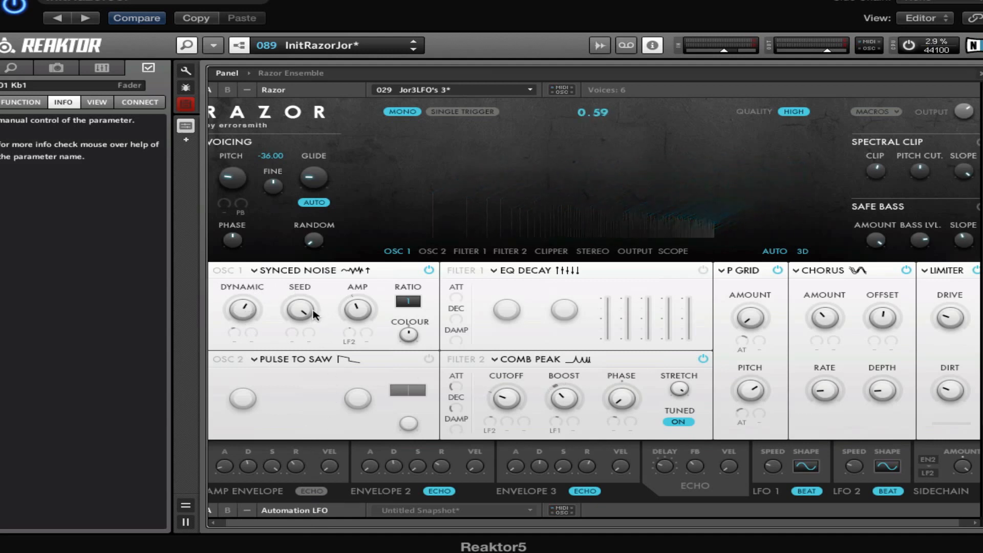
Nudge the Synced Noise Seed knob and assign Envelope 2 (EN2) to the Dynamic parameter.
{"action": "left_click_drag", "start_coordinate": [300, 309], "coordinate": [300, 295]}
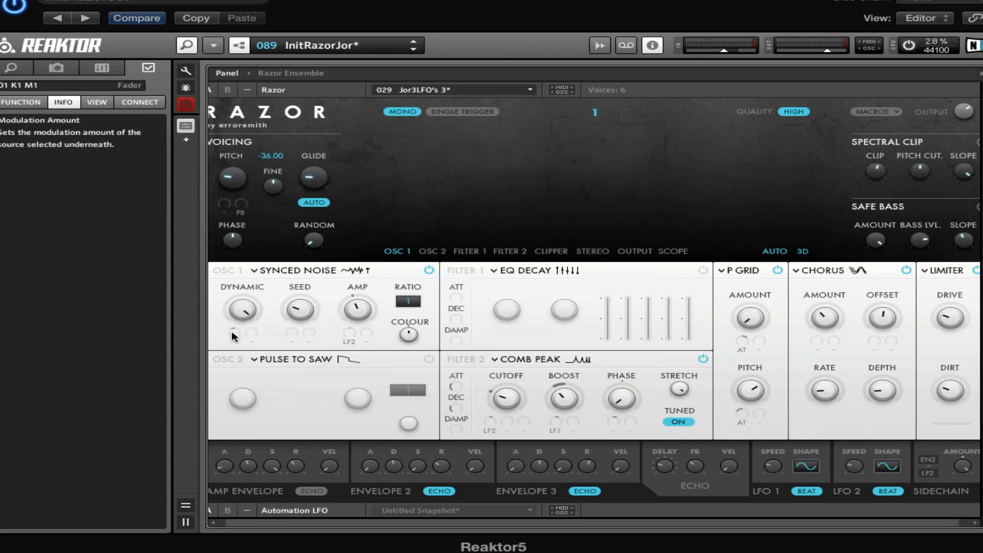
{"action": "left_click", "coordinate": [234, 341]}
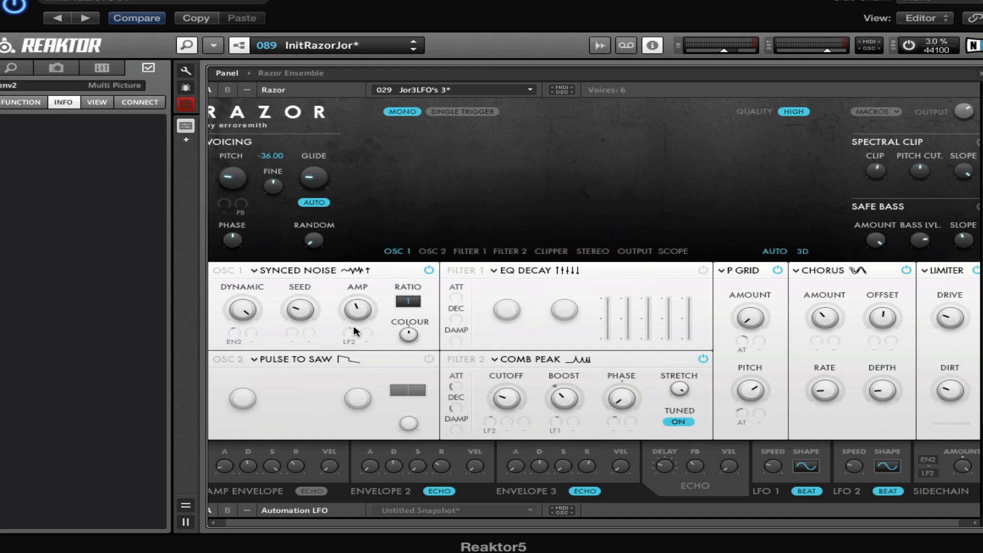
{"action": "mouse_move", "coordinate": [281, 212]}
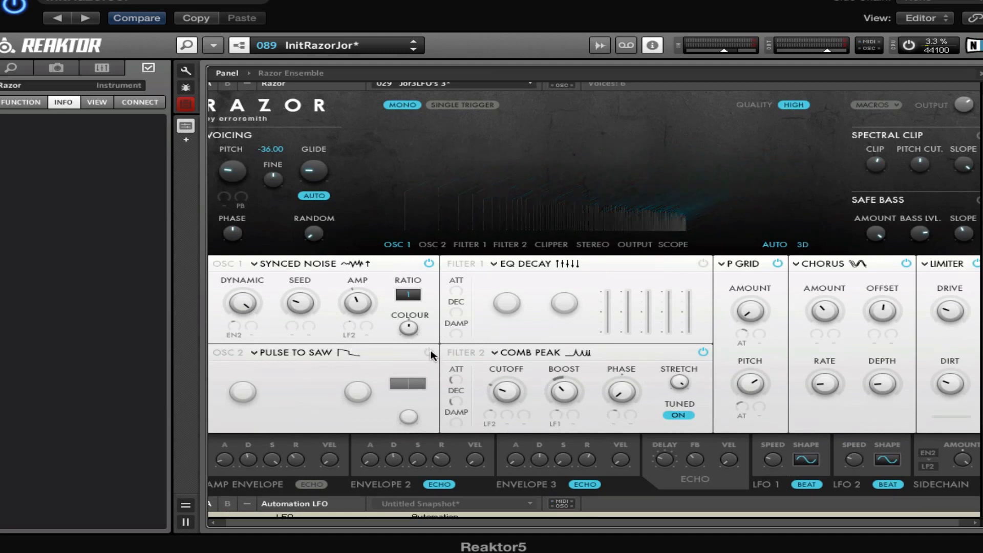
Switch Oscillator 2 (Pulse to Saw) back on.
{"action": "left_click", "coordinate": [426, 351]}
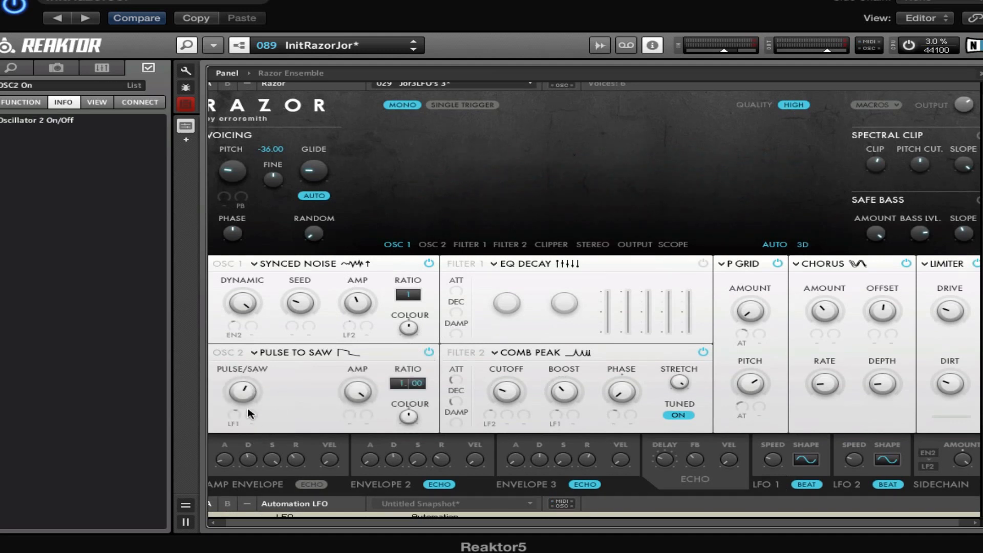
{"action": "mouse_move", "coordinate": [267, 437]}
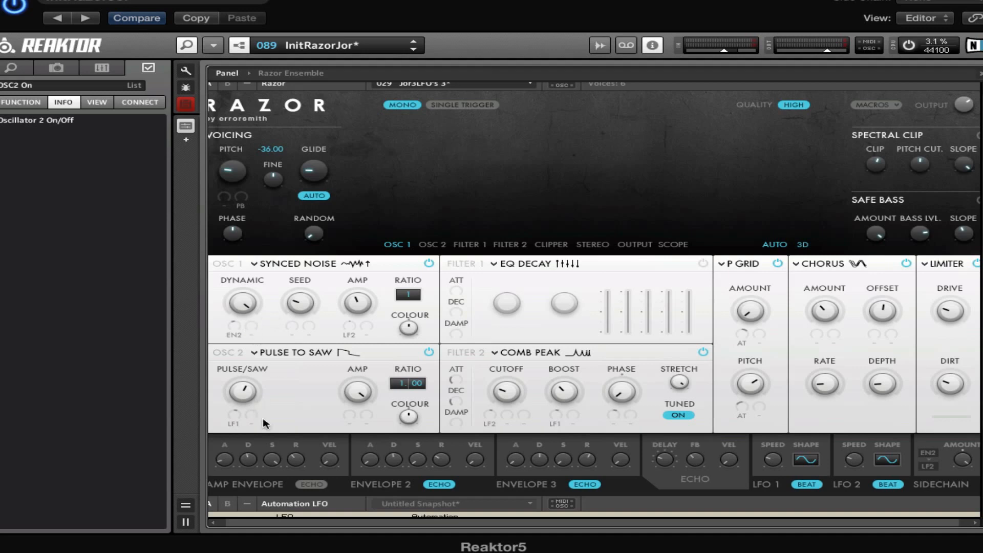
{"action": "mouse_move", "coordinate": [235, 429]}
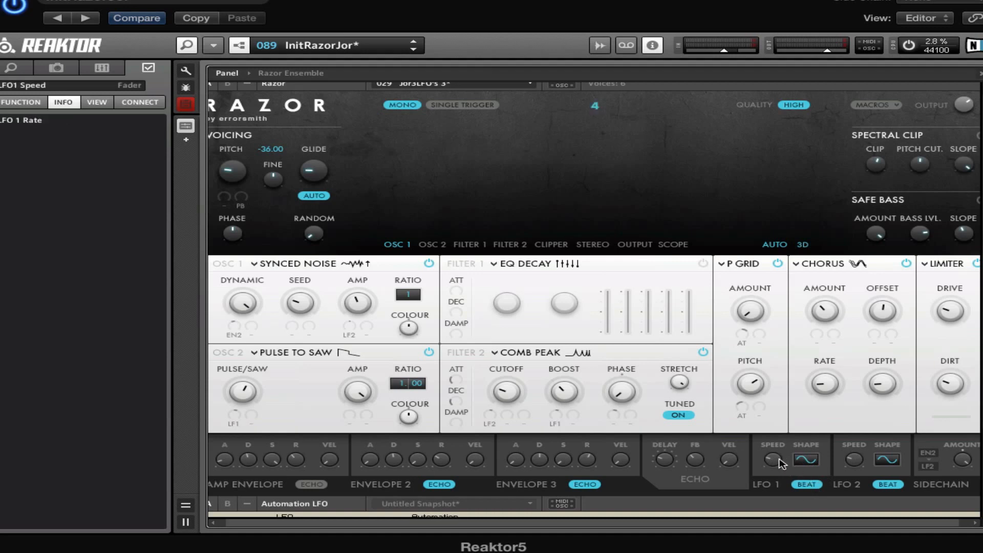
{"action": "mouse_move", "coordinate": [516, 466]}
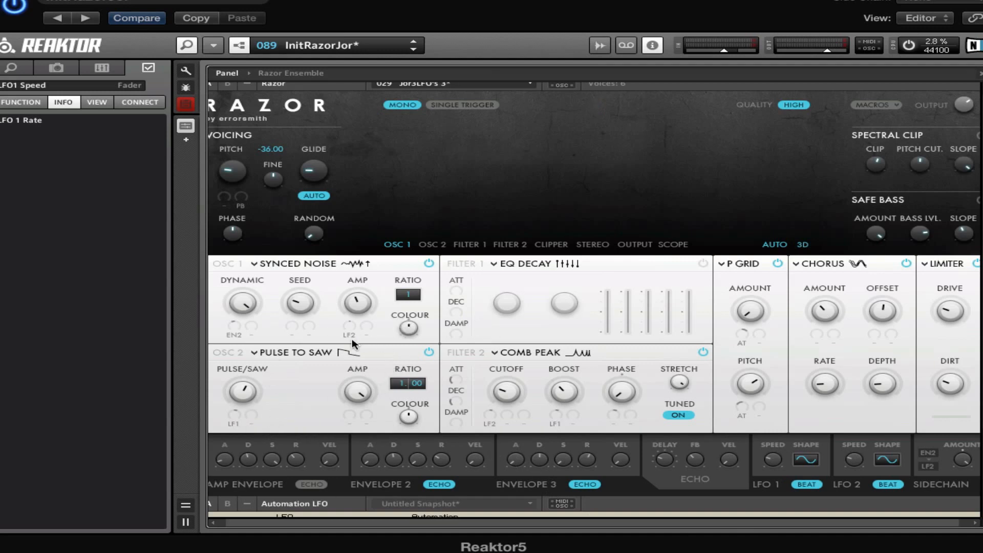
{"action": "mouse_move", "coordinate": [808, 384]}
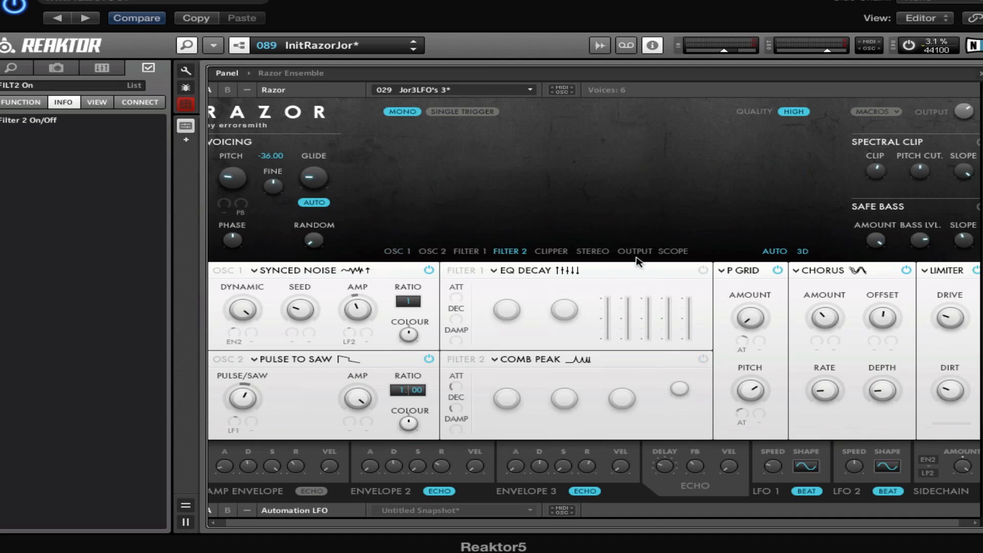
Switch Filter 1's EQ Decay back on and lower its middle band fader.
{"action": "left_click", "coordinate": [703, 271]}
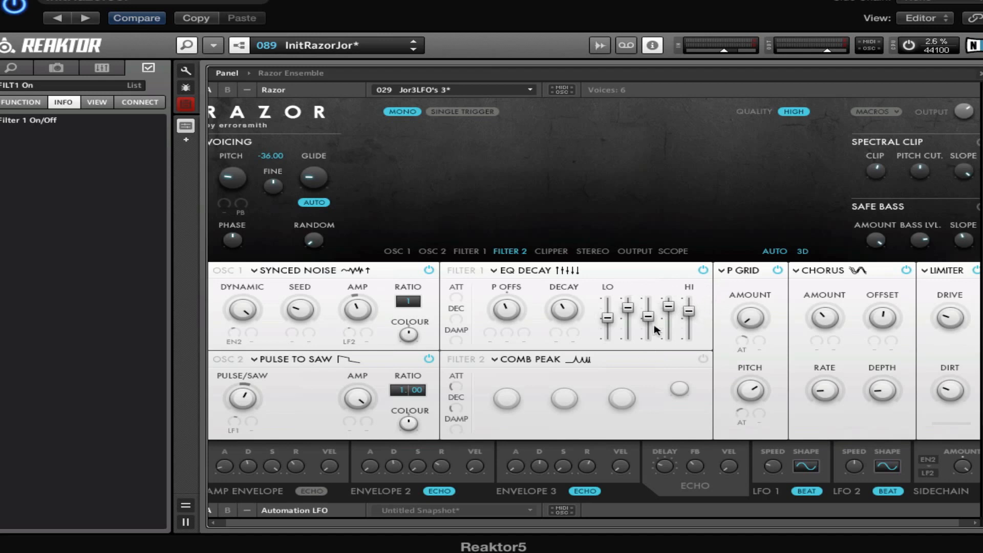
{"action": "mouse_move", "coordinate": [593, 339]}
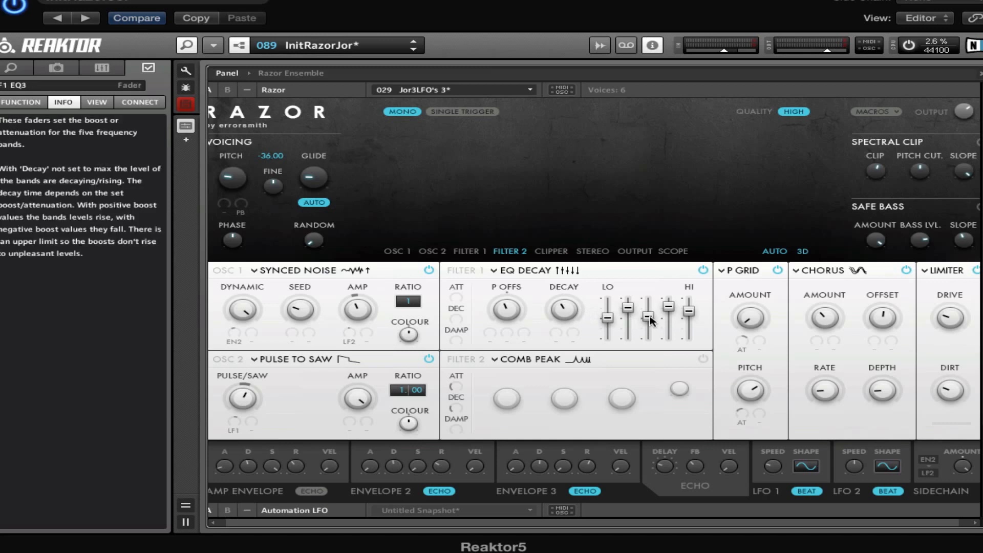
{"action": "left_click_drag", "start_coordinate": [650, 318], "coordinate": [650, 326]}
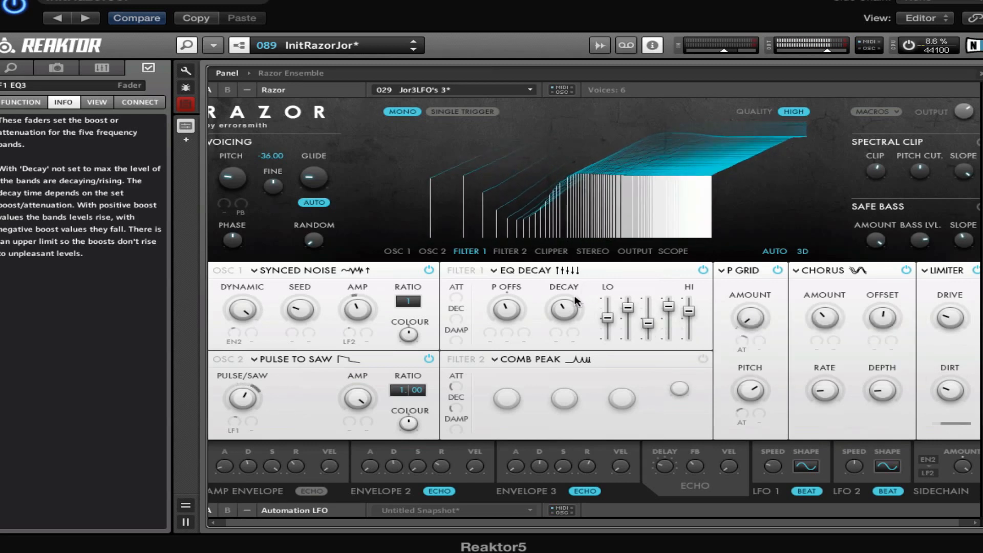
Set Filter 1's middle EQ band to -3.5 and raise its decay to 58.5.
{"action": "left_click_drag", "start_coordinate": [645, 307], "coordinate": [644, 323]}
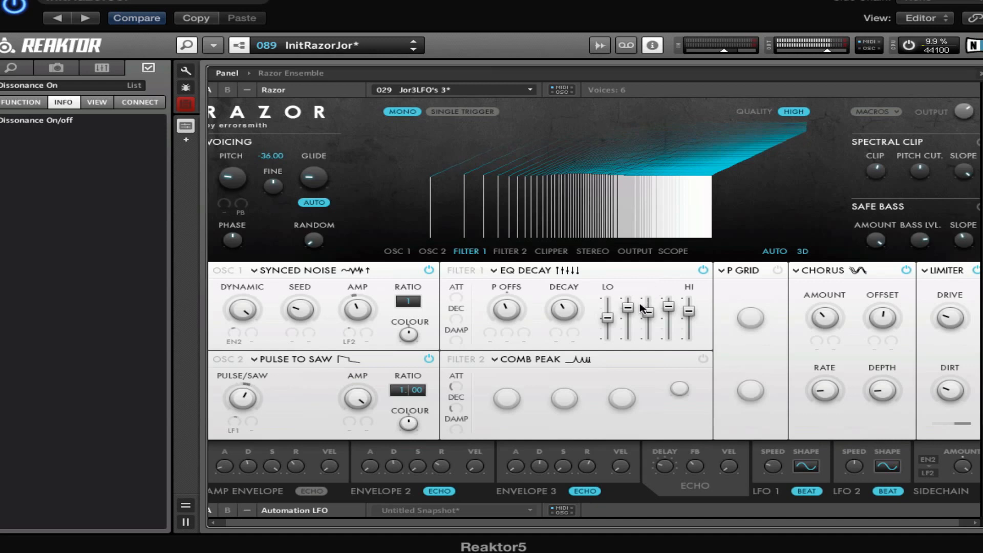
{"action": "left_click_drag", "start_coordinate": [646, 307], "coordinate": [646, 323]}
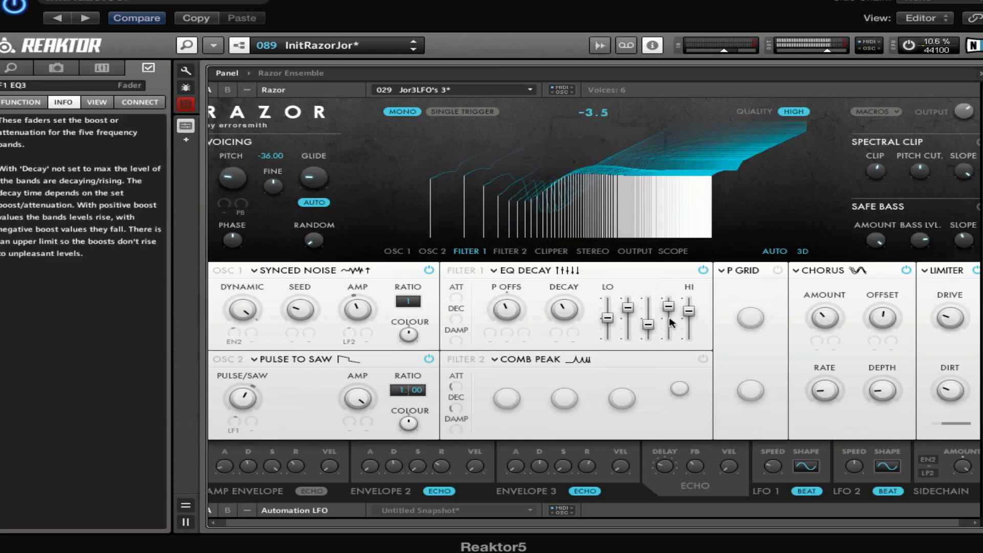
{"action": "left_click_drag", "start_coordinate": [688, 308], "coordinate": [688, 323]}
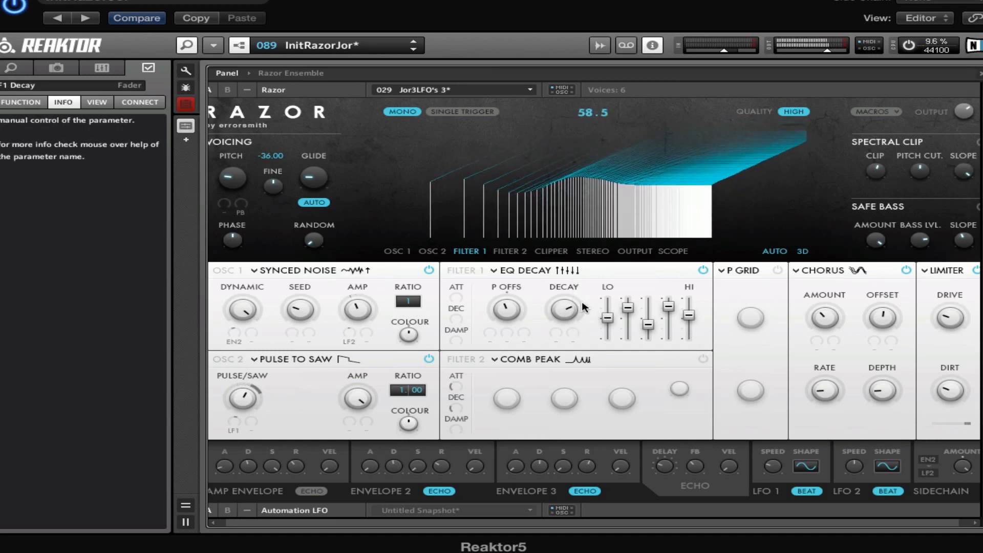
Fine-tune Filter 1's decay and lower its pitch offset to about 10.
{"action": "left_click_drag", "start_coordinate": [563, 310], "coordinate": [564, 316]}
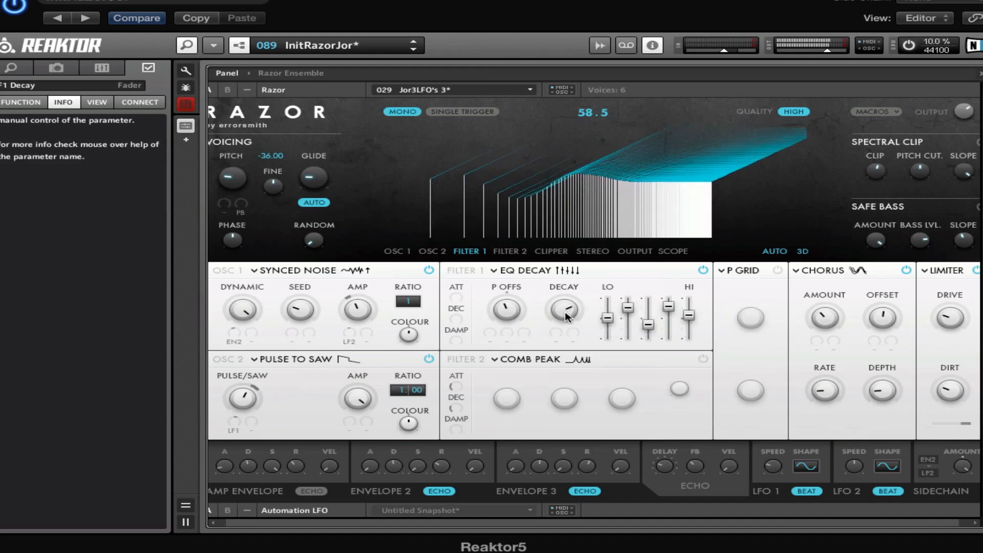
{"action": "left_click_drag", "start_coordinate": [564, 311], "coordinate": [564, 345]}
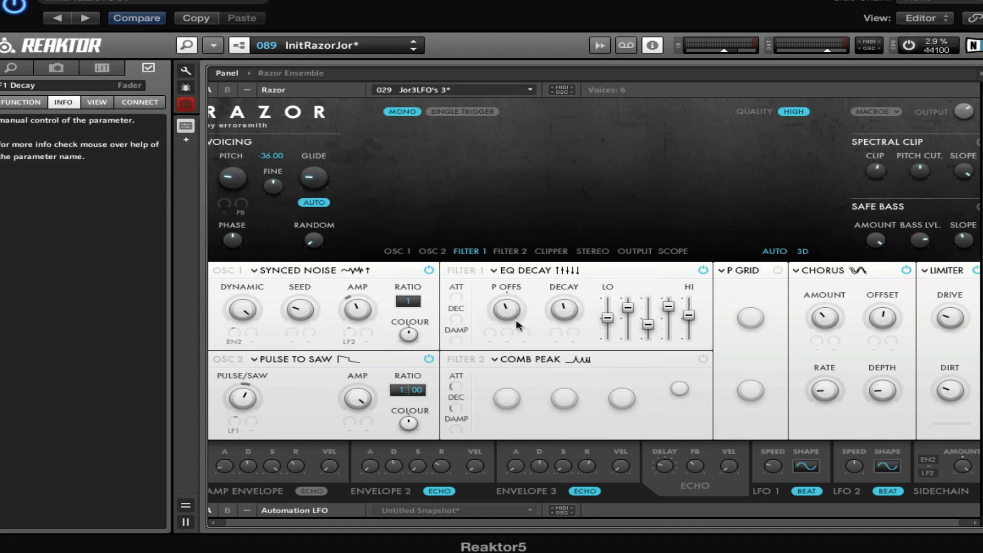
{"action": "mouse_move", "coordinate": [512, 315]}
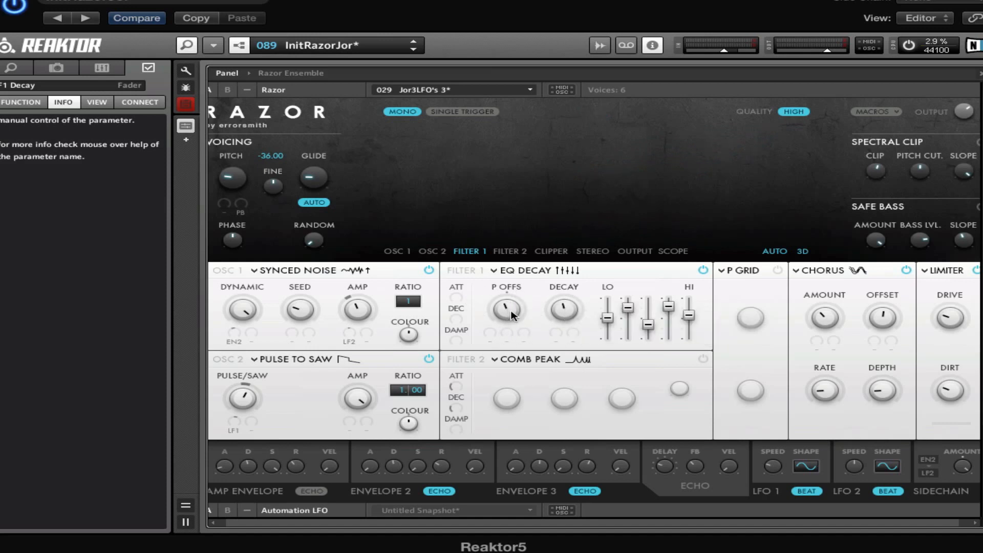
{"action": "left_click_drag", "start_coordinate": [505, 310], "coordinate": [505, 295]}
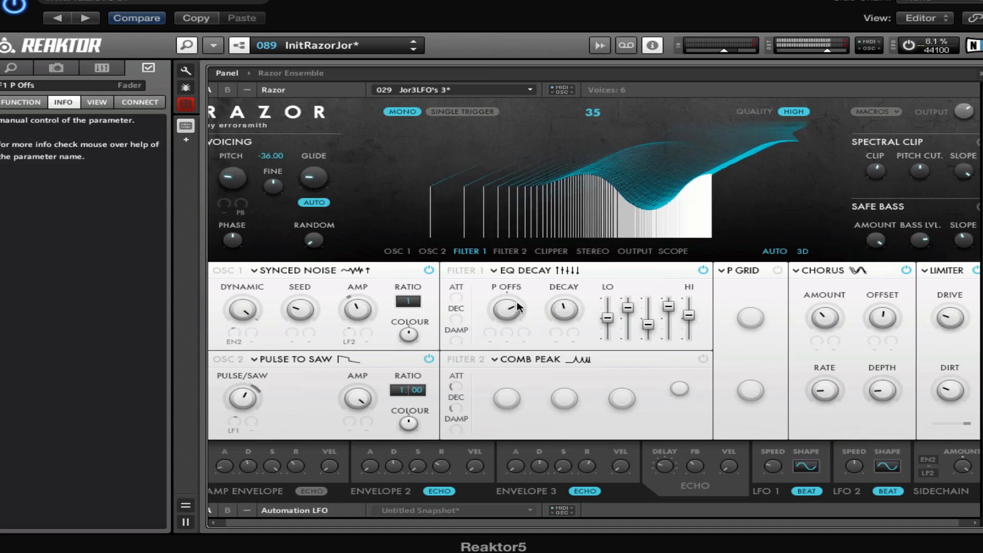
{"action": "left_click_drag", "start_coordinate": [507, 308], "coordinate": [517, 341]}
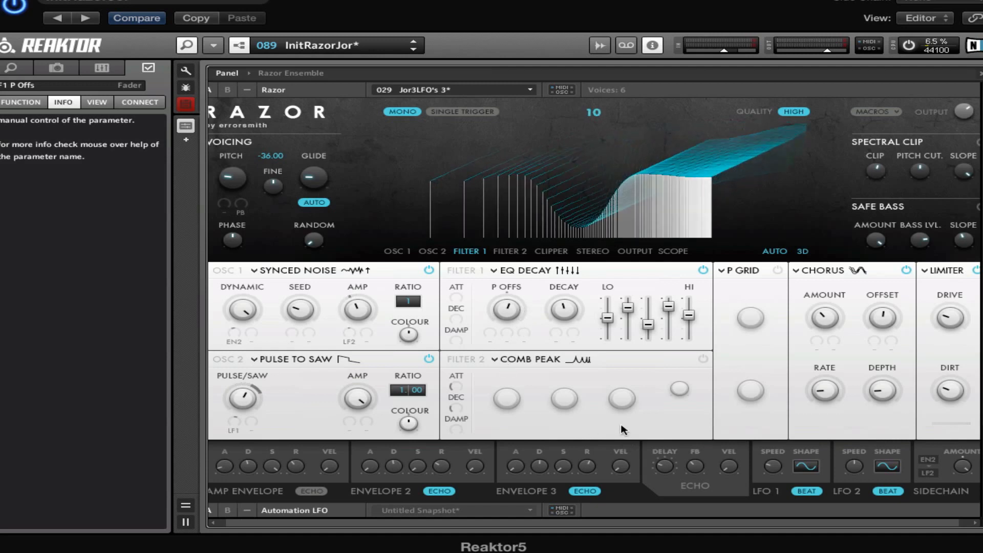
Switch on the Comb Peak Filter 2, adjust its ATT and assign LF2 modulation.
{"action": "left_click", "coordinate": [703, 359]}
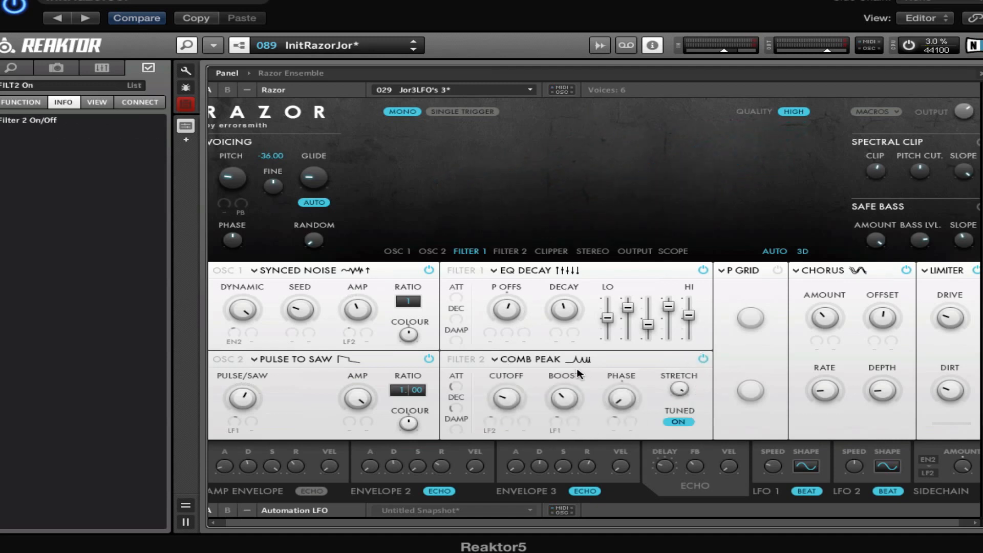
{"action": "mouse_move", "coordinate": [536, 412]}
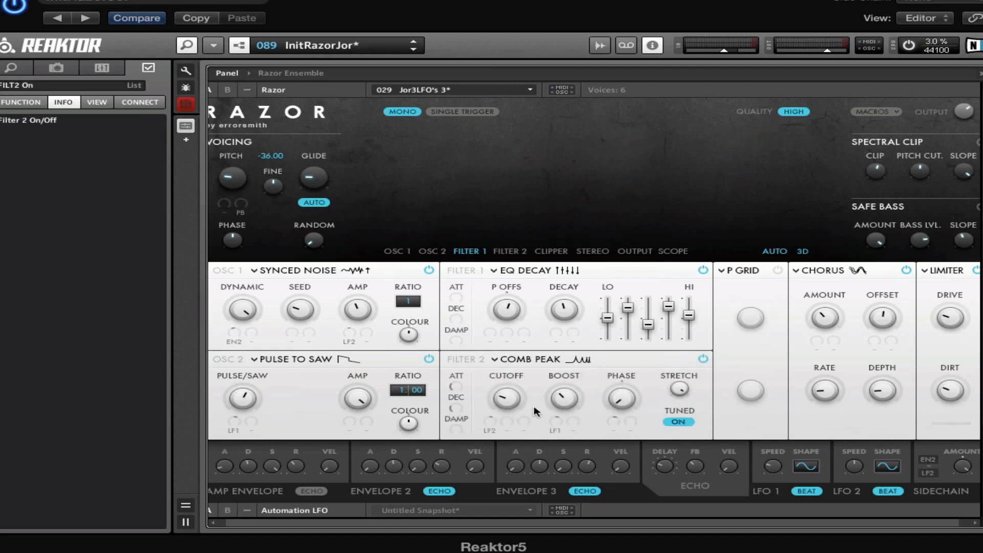
{"action": "mouse_move", "coordinate": [533, 423]}
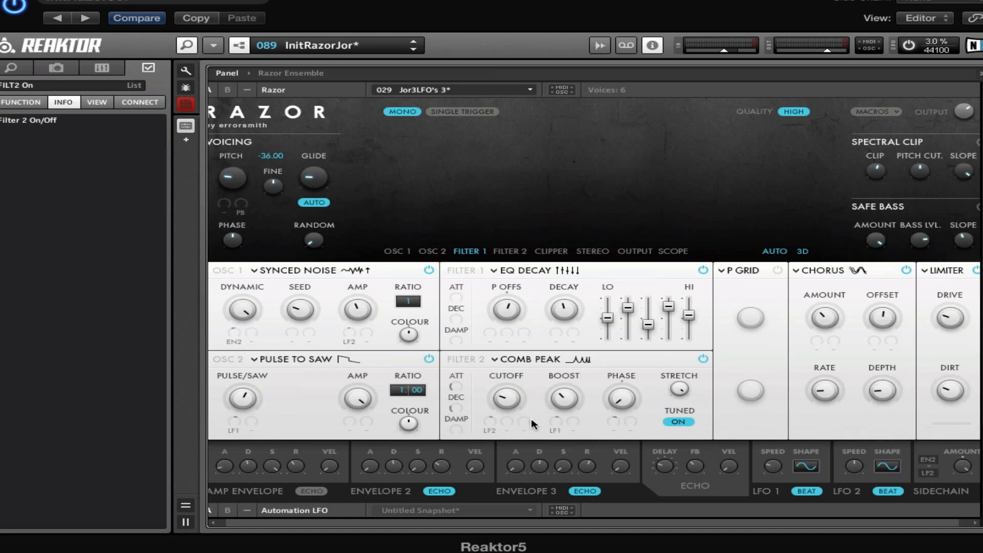
{"action": "mouse_move", "coordinate": [457, 390]}
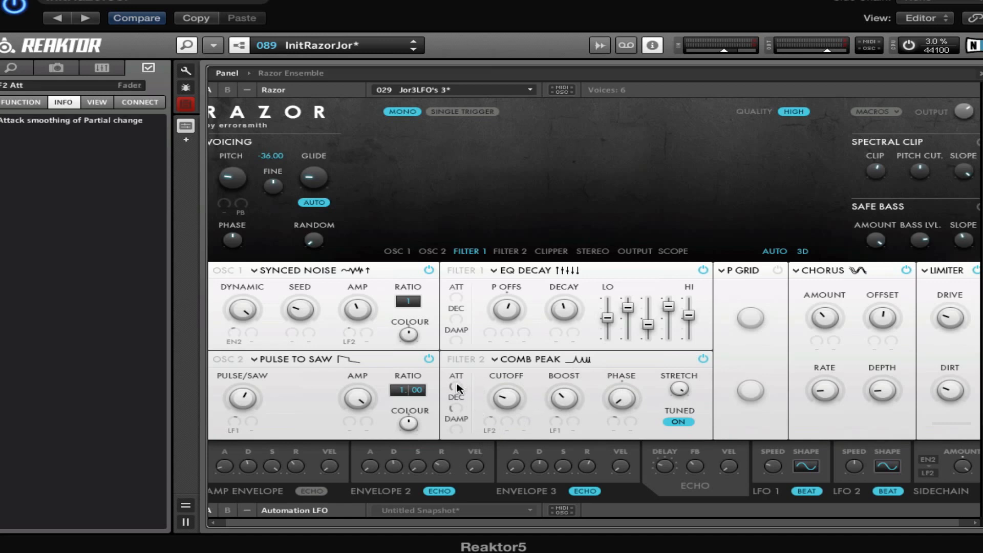
{"action": "left_click", "coordinate": [511, 251]}
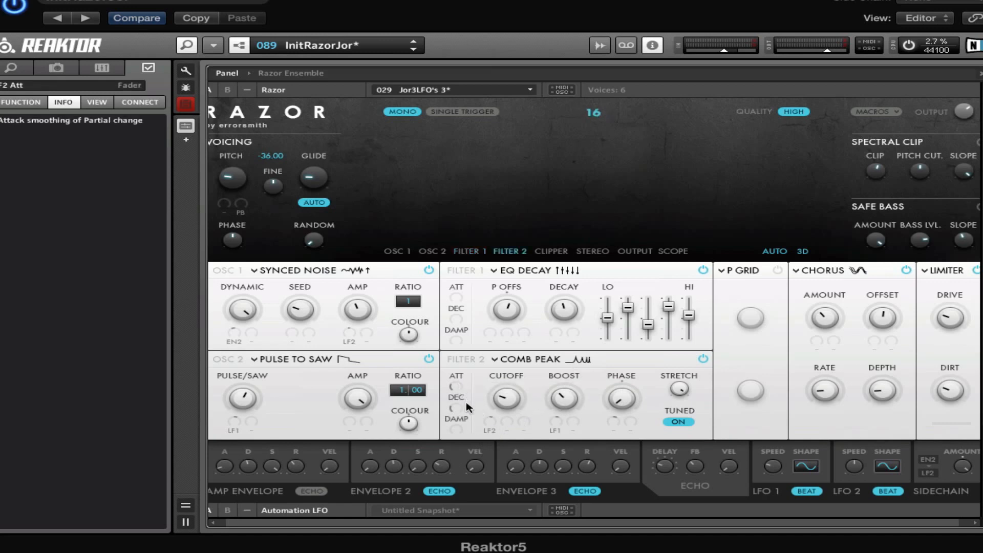
{"action": "mouse_move", "coordinate": [469, 420]}
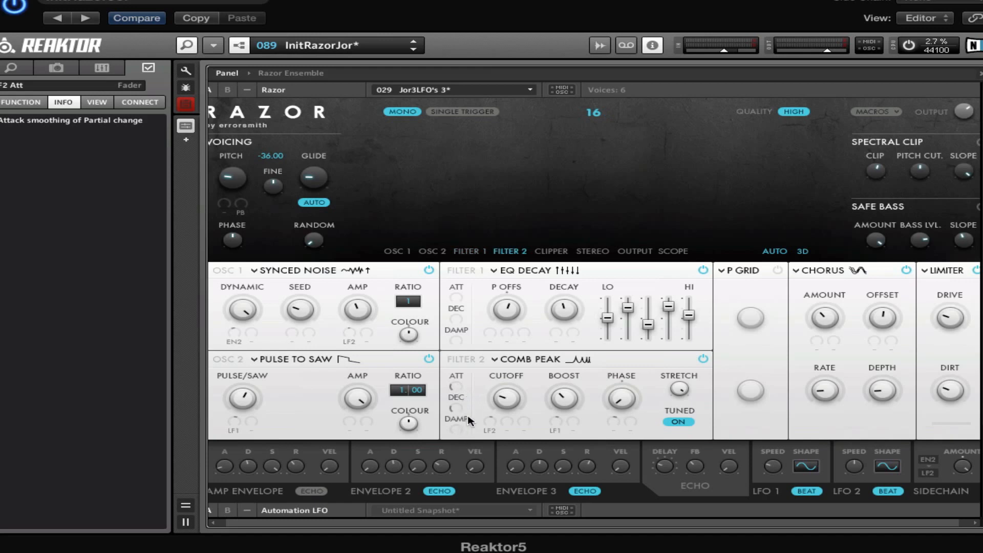
{"action": "mouse_move", "coordinate": [460, 373]}
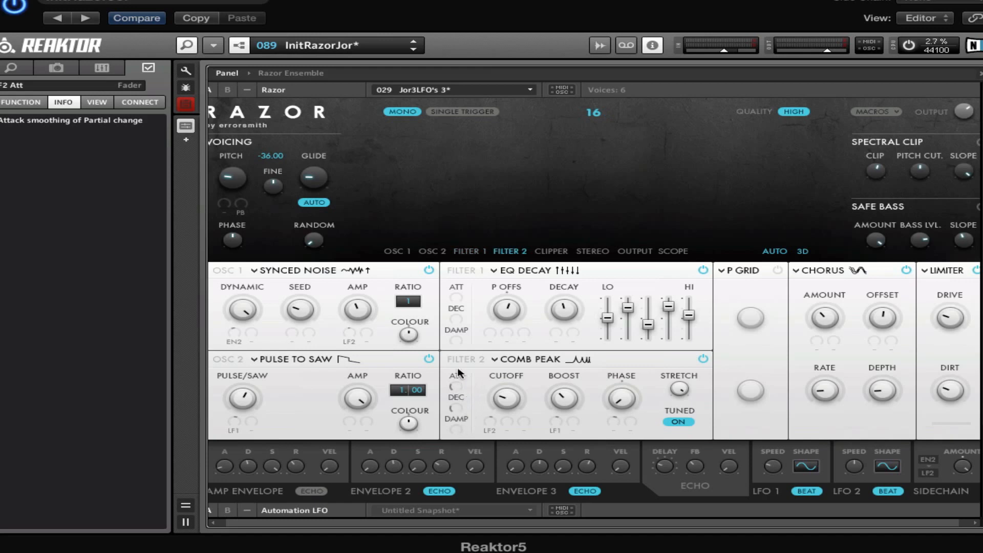
{"action": "mouse_move", "coordinate": [531, 363]}
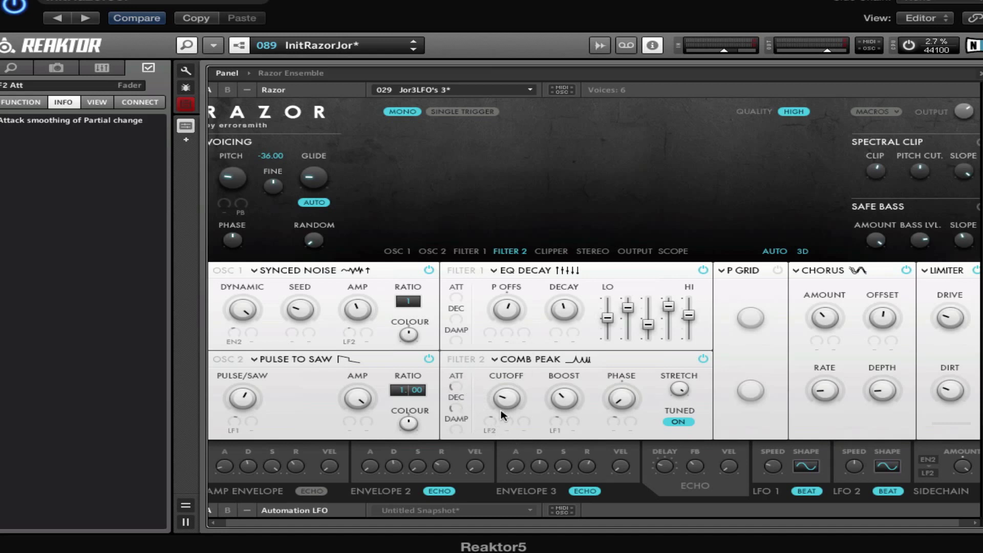
{"action": "mouse_move", "coordinate": [492, 427]}
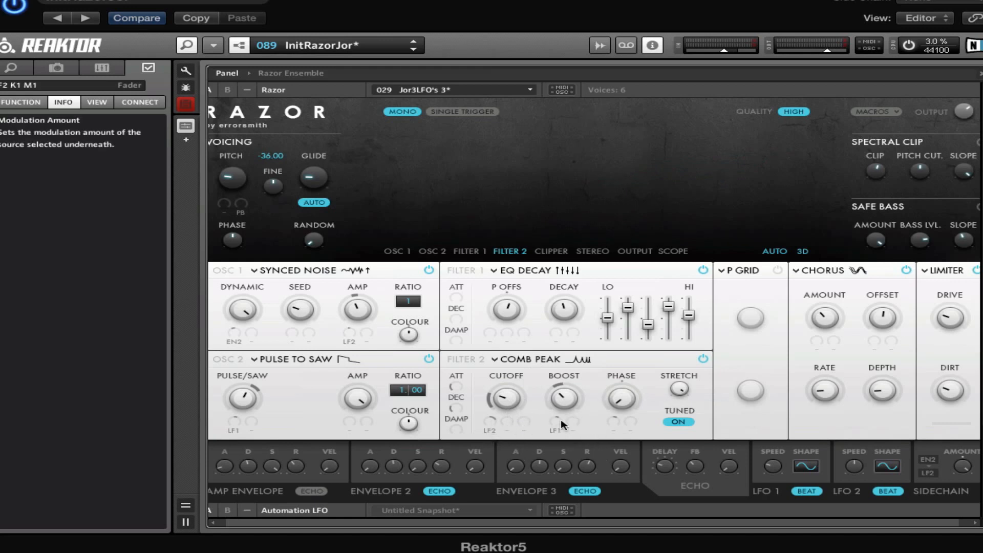
{"action": "left_click", "coordinate": [610, 428]}
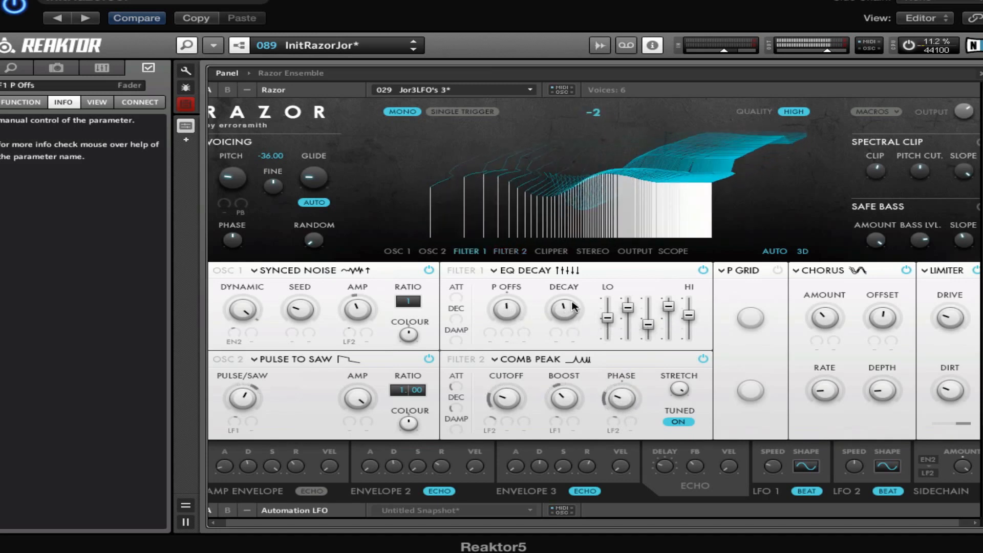
{"action": "mouse_move", "coordinate": [633, 308]}
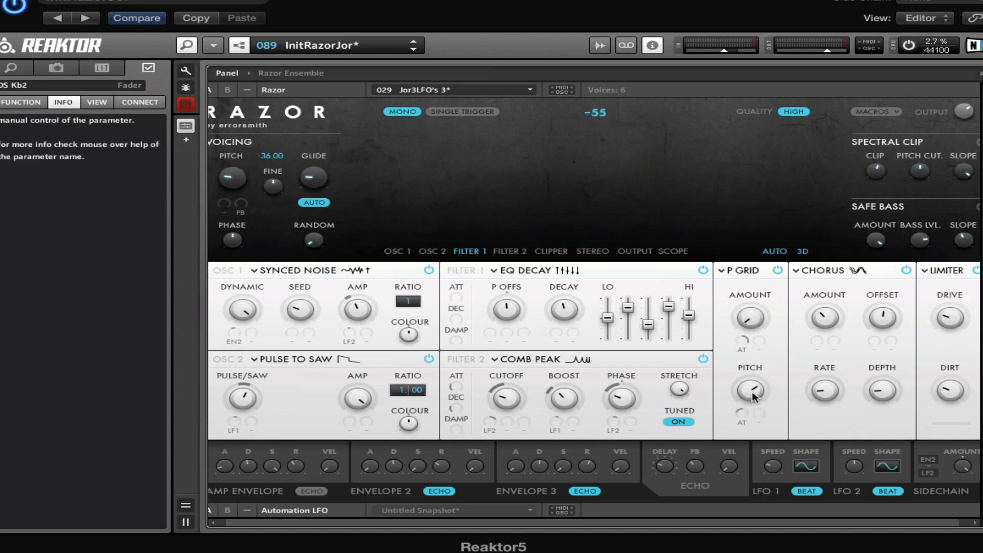
Tune the P Grid pitch and the modulation amount applied to that pitch.
{"action": "left_click_drag", "start_coordinate": [750, 392], "coordinate": [765, 367]}
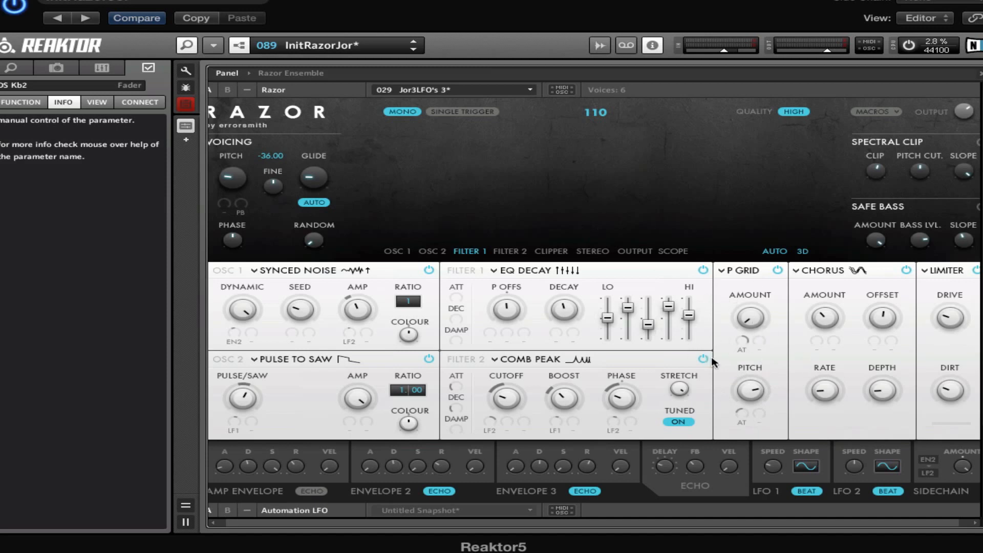
{"action": "mouse_move", "coordinate": [501, 200]}
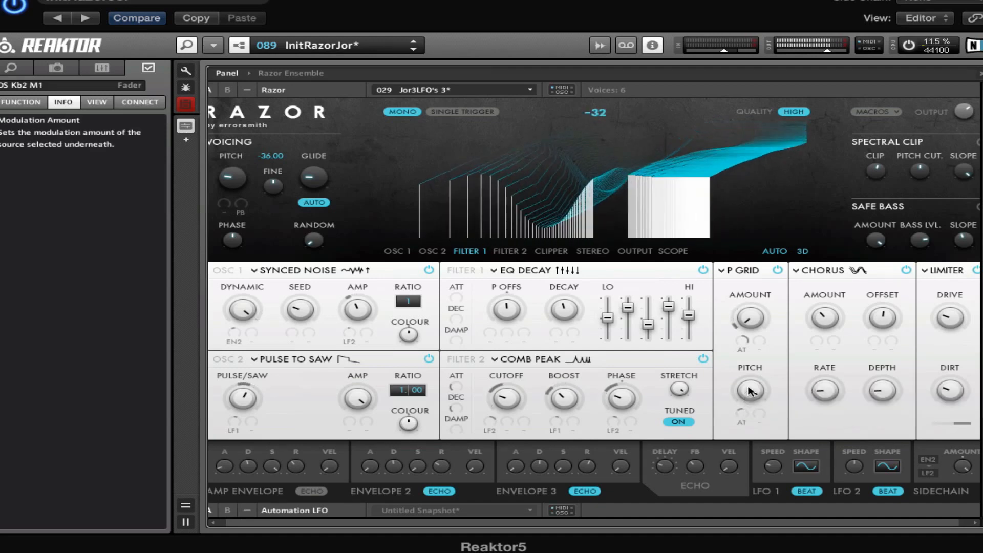
{"action": "left_click_drag", "start_coordinate": [751, 391], "coordinate": [751, 375]}
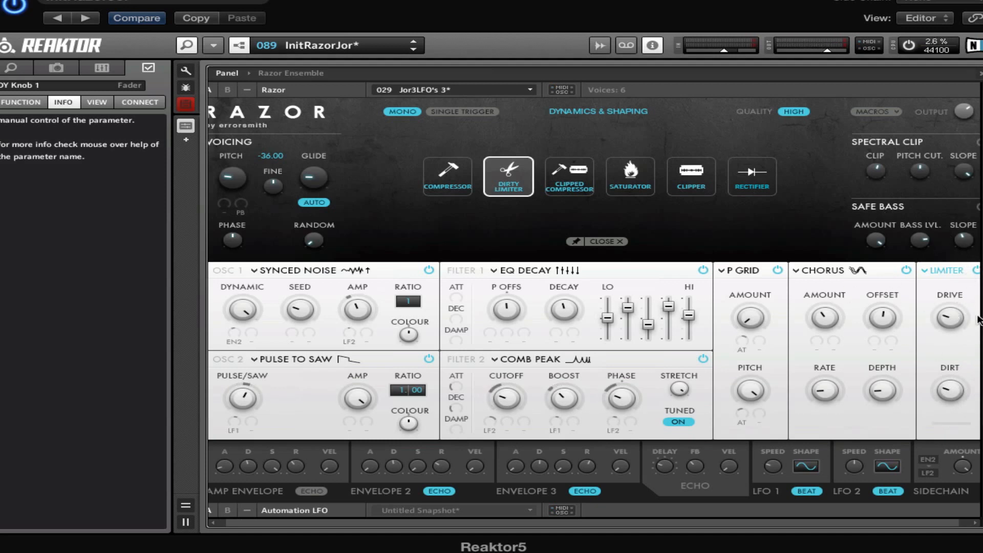
{"action": "mouse_move", "coordinate": [968, 290]}
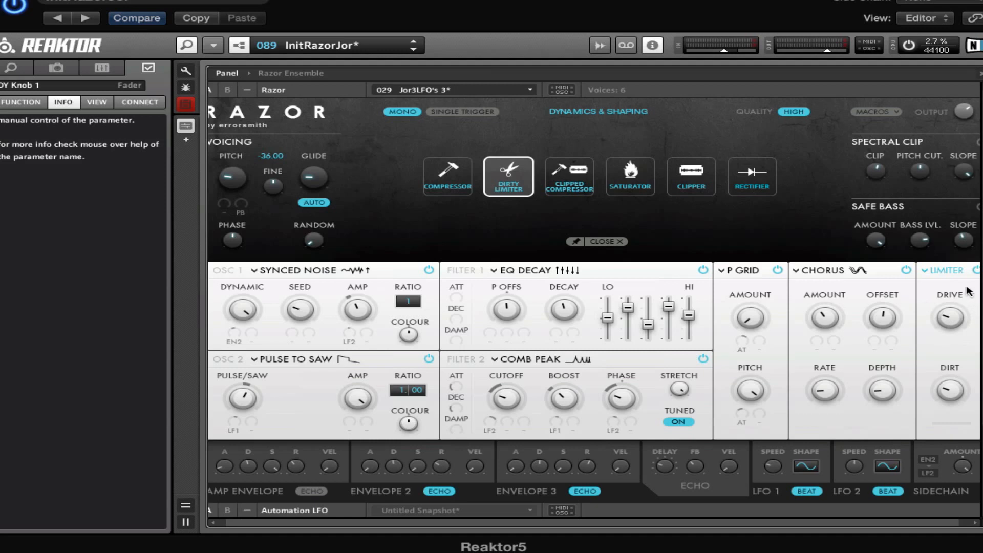
{"action": "mouse_move", "coordinate": [721, 268]}
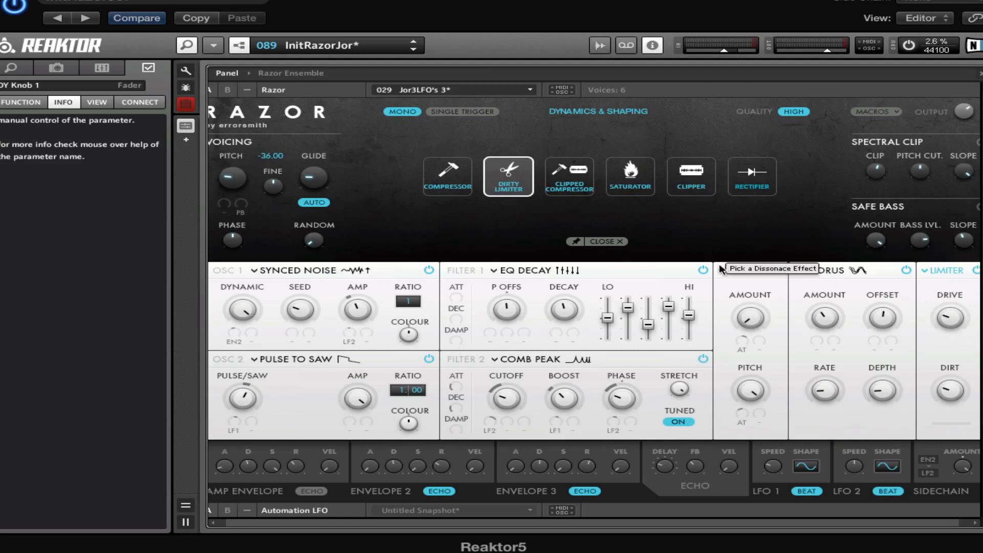
{"action": "mouse_move", "coordinate": [732, 242]}
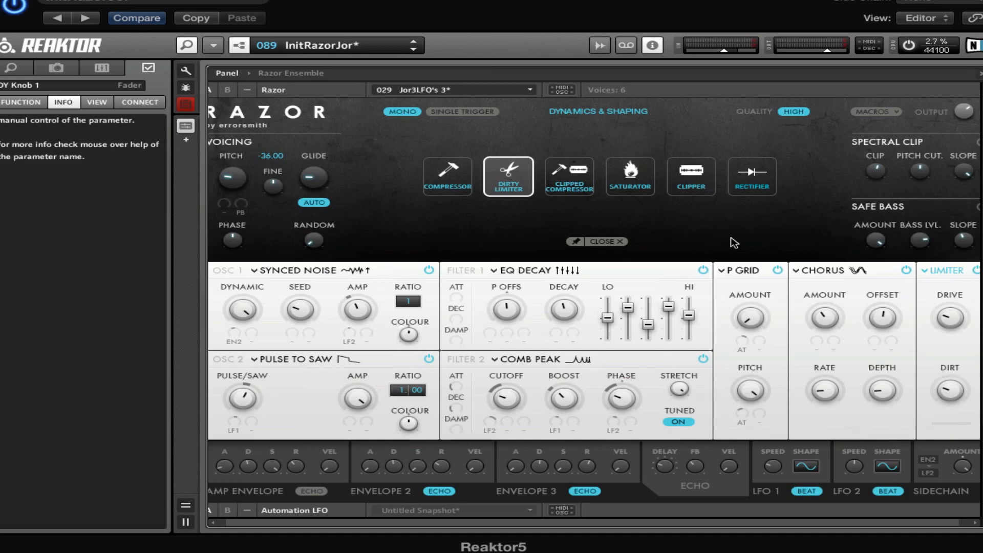
{"action": "mouse_move", "coordinate": [720, 229]}
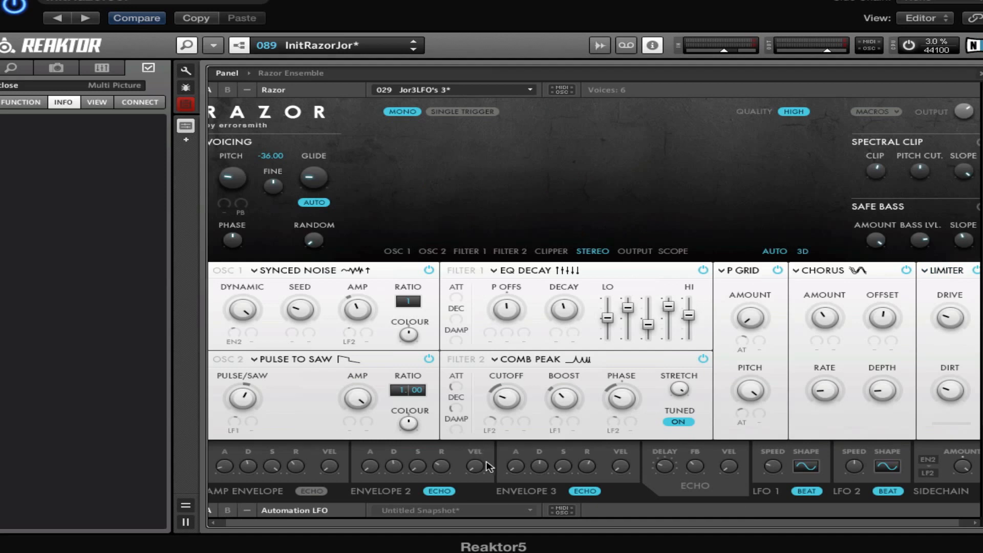
{"action": "mouse_move", "coordinate": [270, 294]}
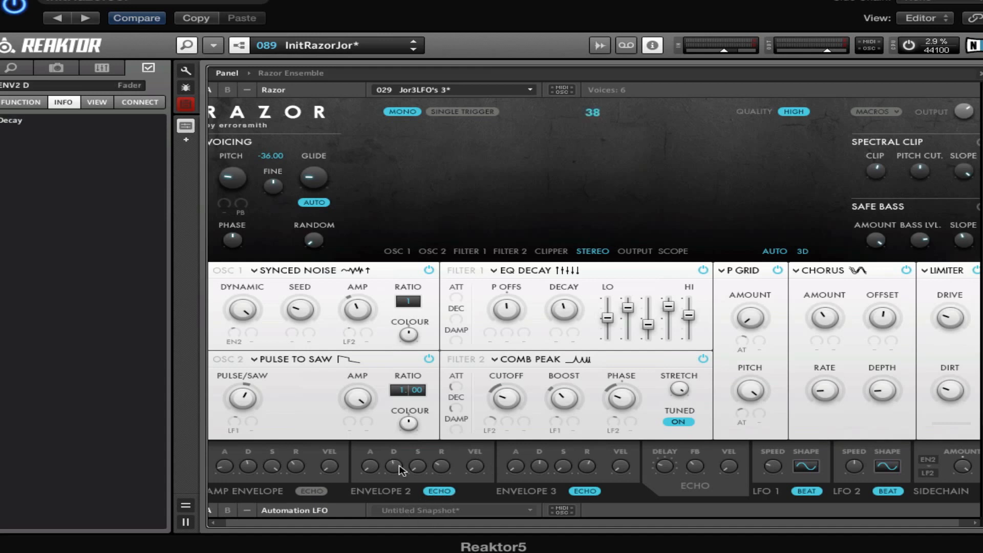
{"action": "mouse_move", "coordinate": [695, 472]}
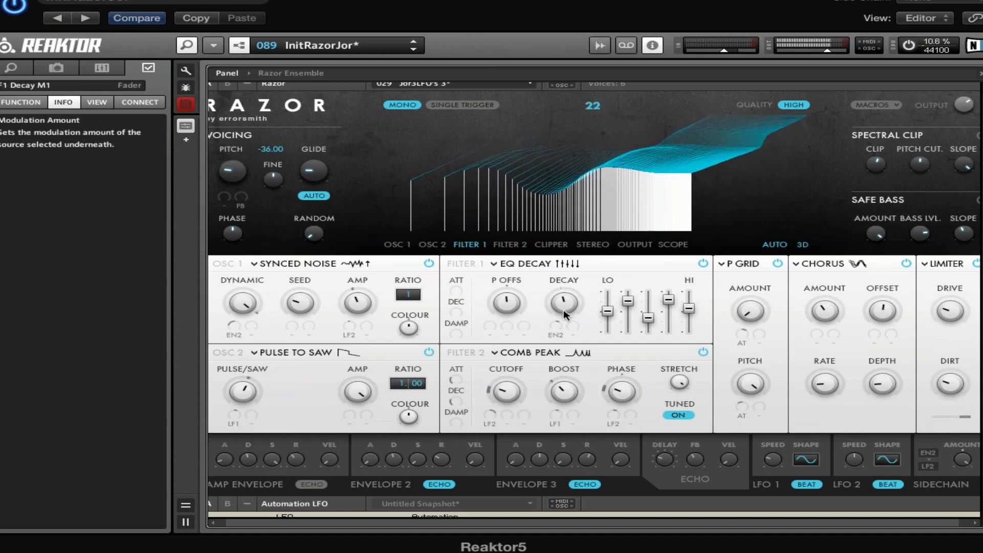
Set how strongly Envelope 2 modulates Filter 1's decay.
{"action": "left_click_drag", "start_coordinate": [563, 303], "coordinate": [564, 298]}
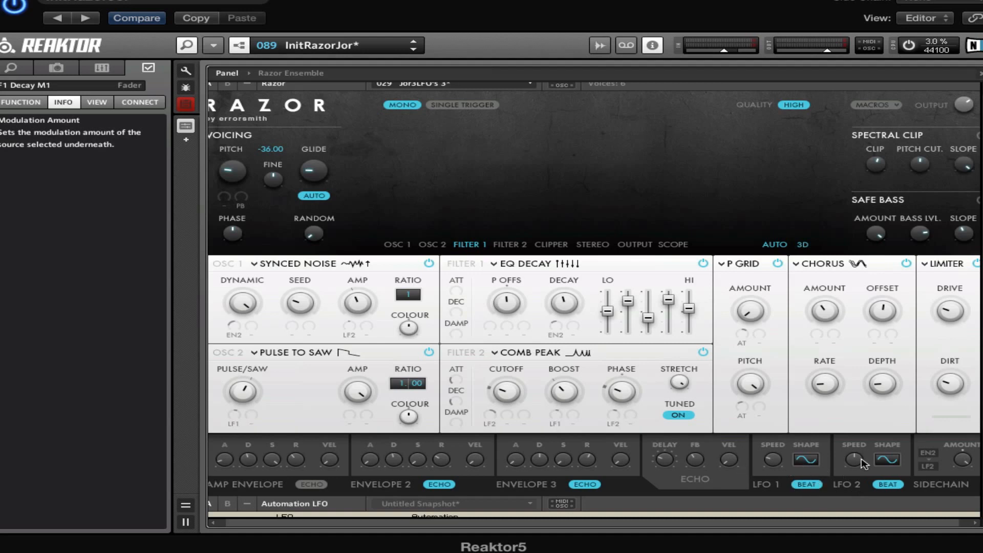
{"action": "mouse_move", "coordinate": [539, 316]}
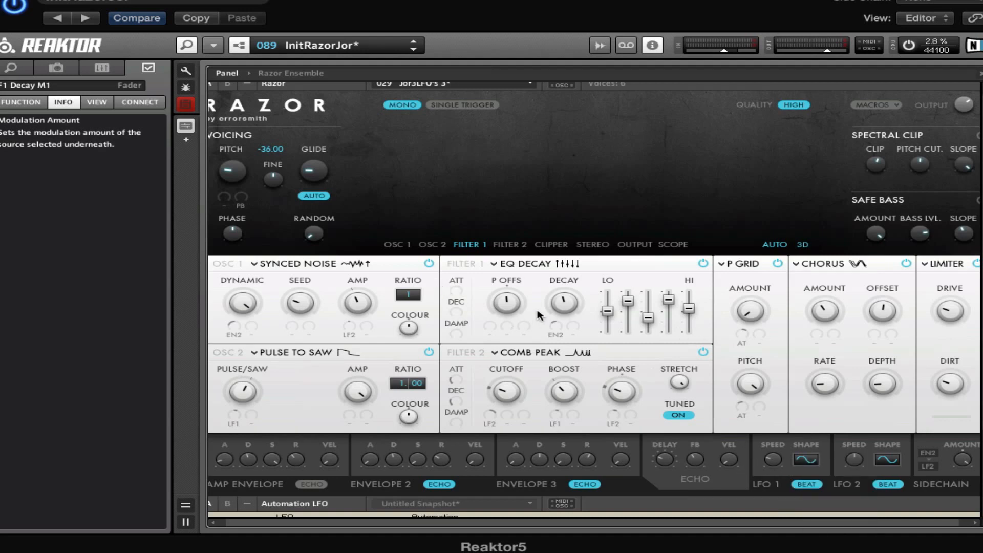
{"action": "mouse_move", "coordinate": [534, 241]}
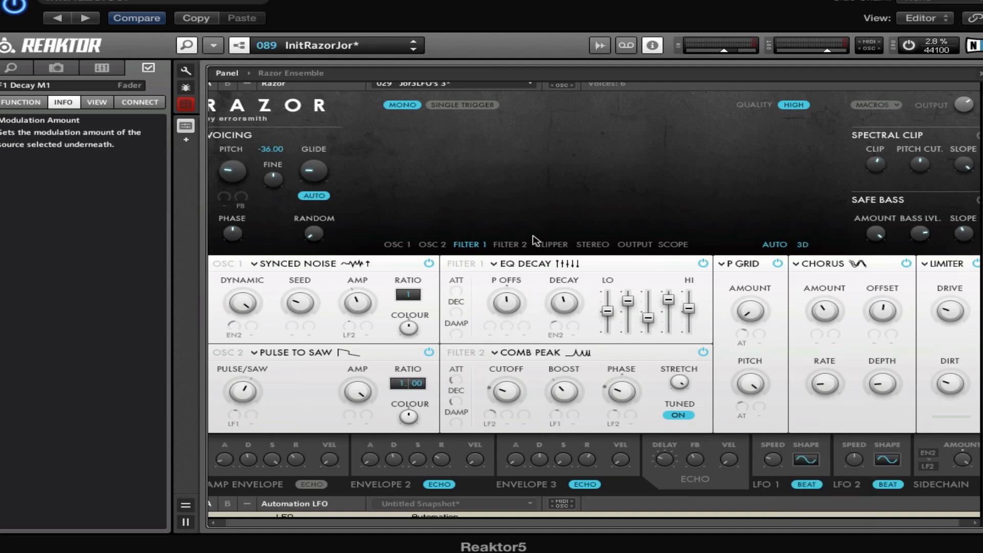
{"action": "mouse_move", "coordinate": [855, 463]}
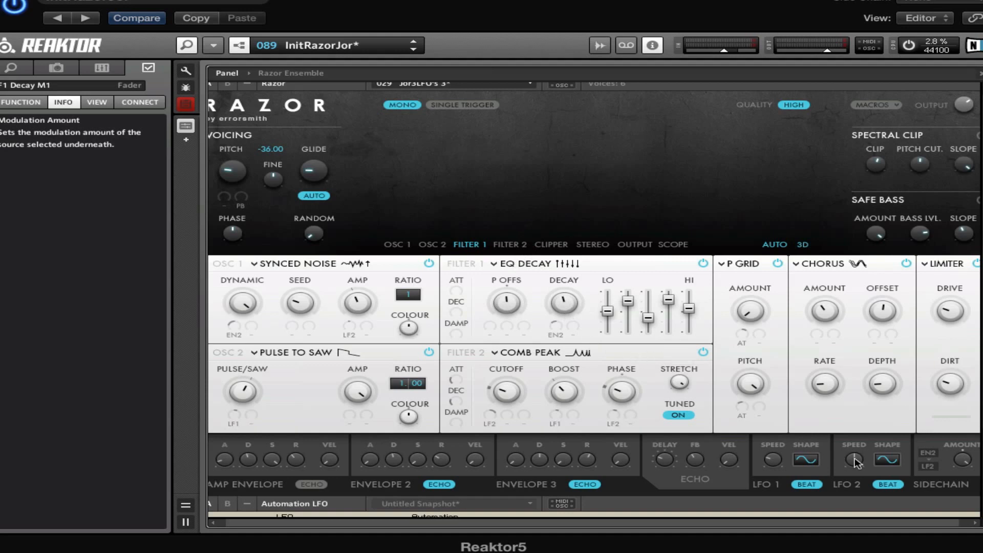
{"action": "mouse_move", "coordinate": [727, 494]}
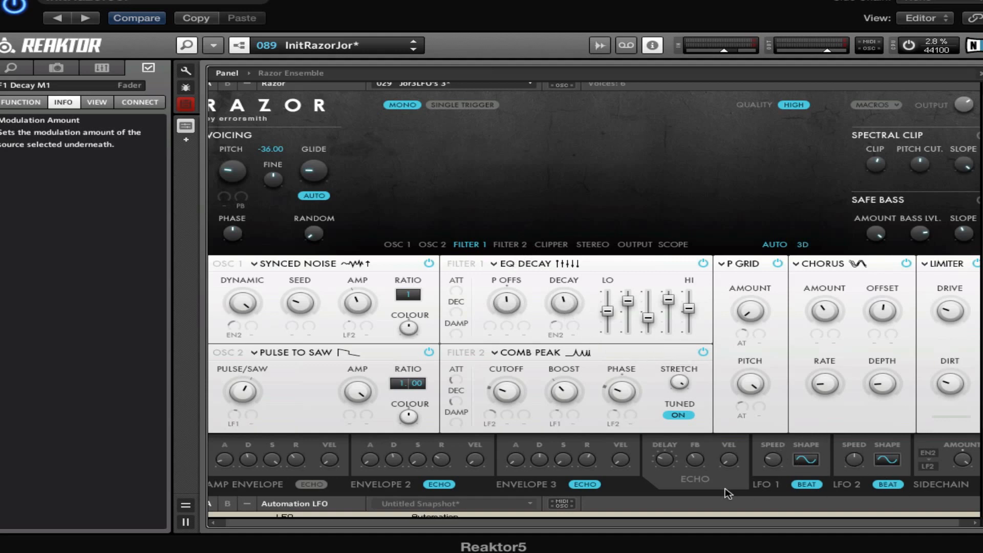
{"action": "mouse_move", "coordinate": [779, 404]}
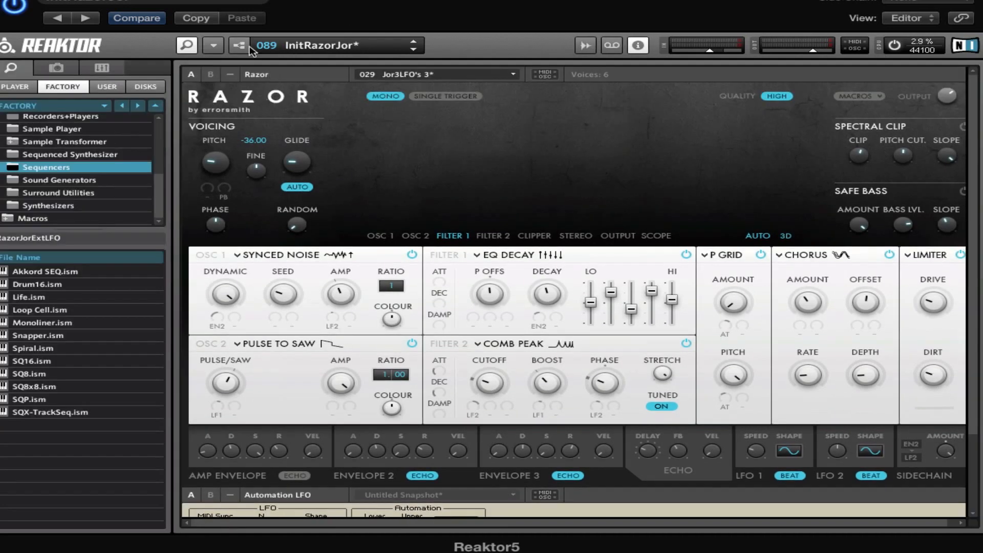
{"action": "mouse_move", "coordinate": [241, 45]}
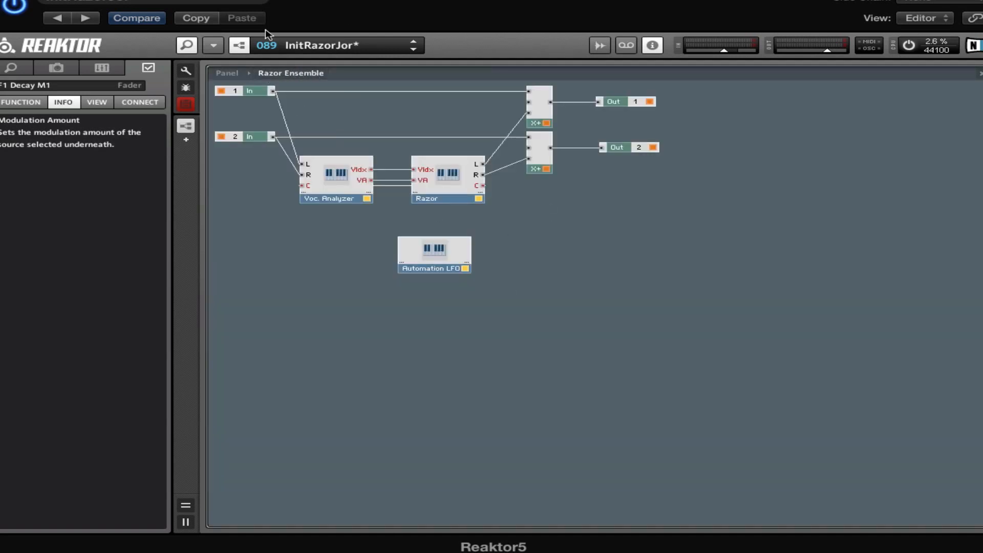
Add an Automation LFO from the structure view's Instrument > Automation menu.
{"action": "right_click", "coordinate": [416, 333]}
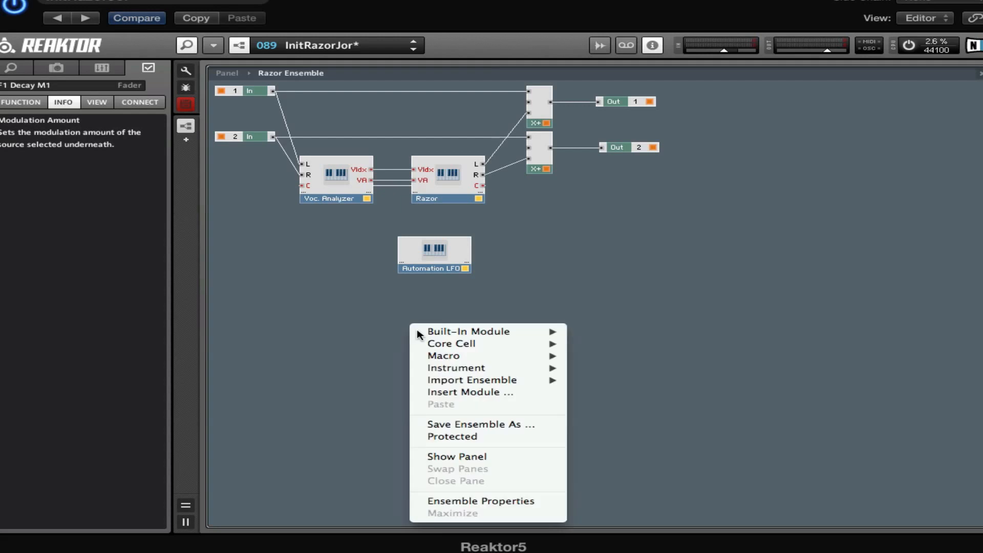
{"action": "mouse_move", "coordinate": [451, 343]}
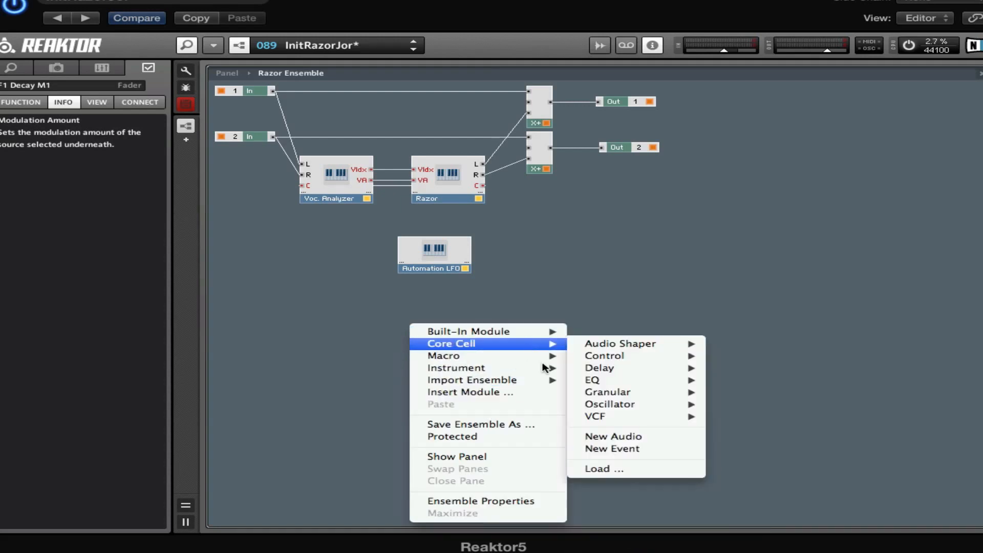
{"action": "mouse_move", "coordinate": [457, 368]}
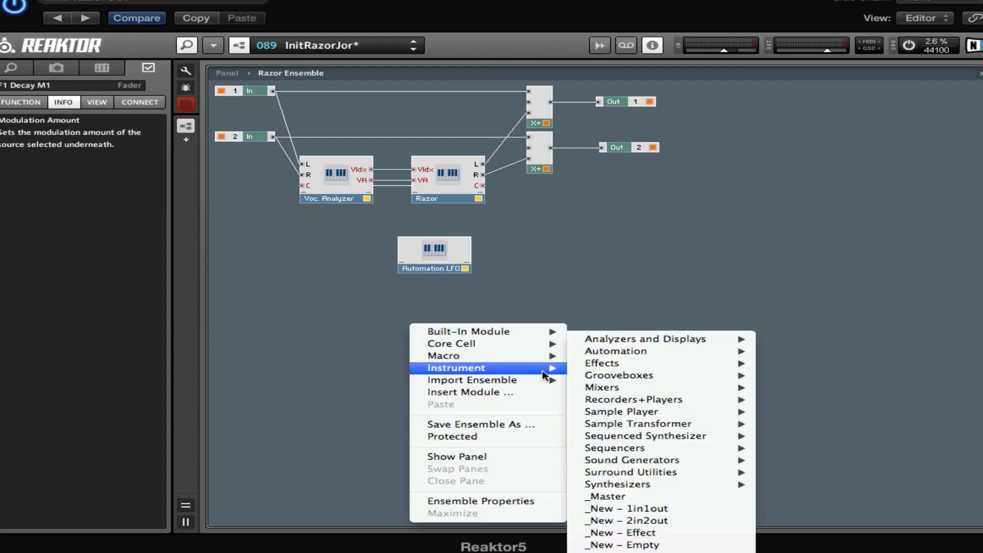
{"action": "mouse_move", "coordinate": [620, 354]}
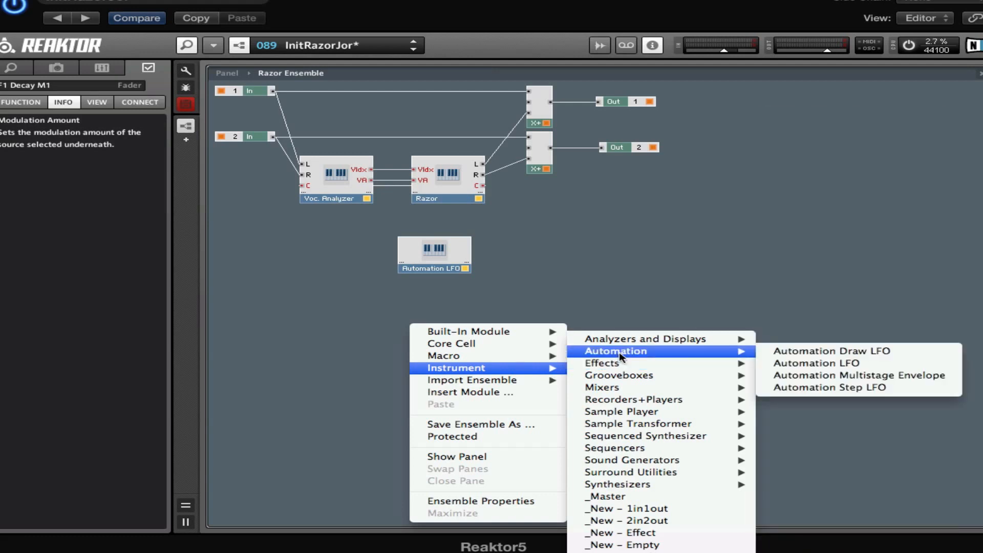
{"action": "mouse_move", "coordinate": [789, 365]}
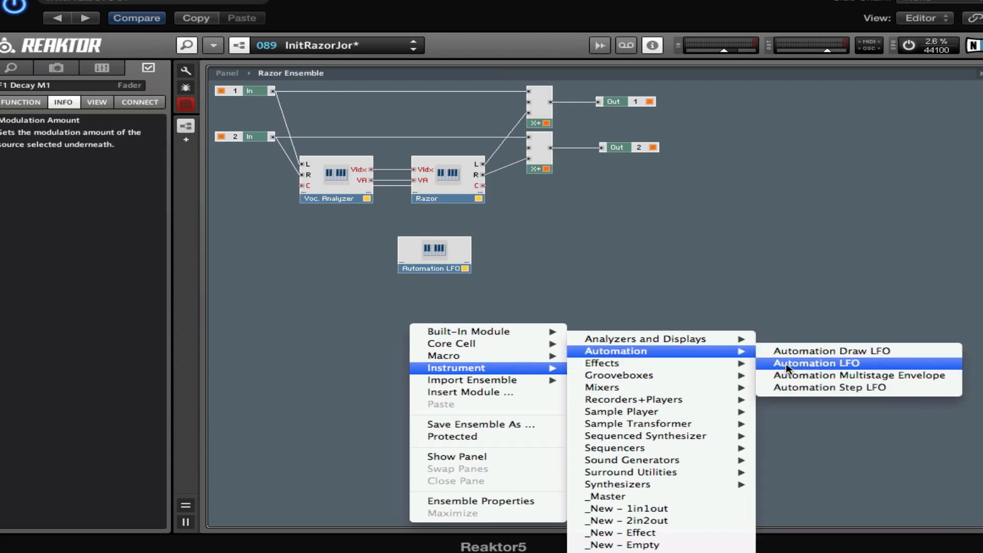
{"action": "left_click", "coordinate": [816, 363]}
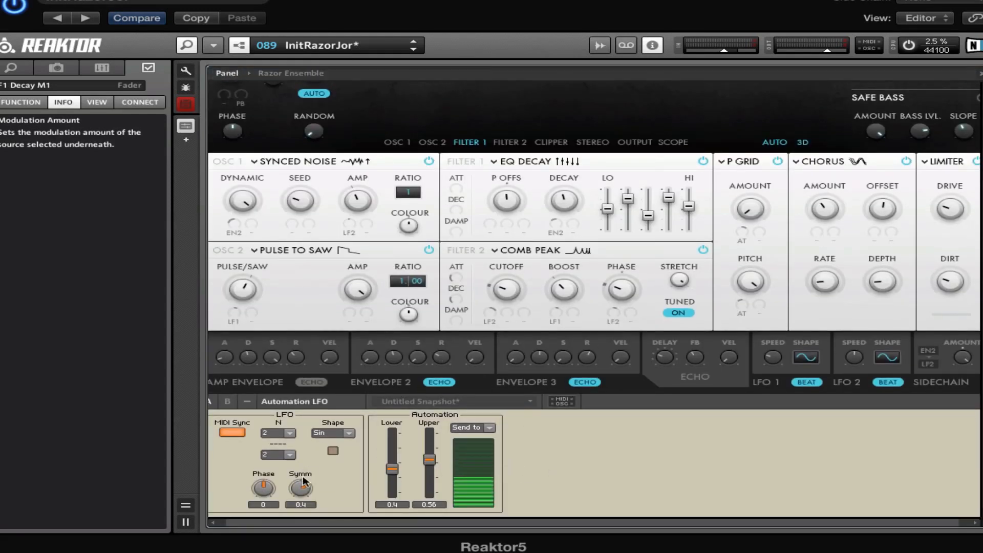
{"action": "mouse_move", "coordinate": [492, 427]}
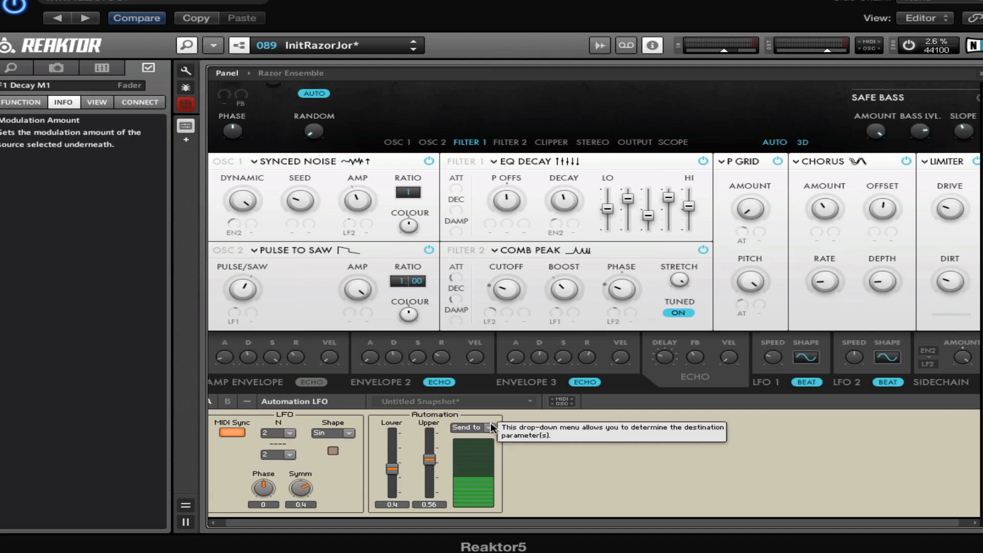
{"action": "mouse_move", "coordinate": [491, 433]}
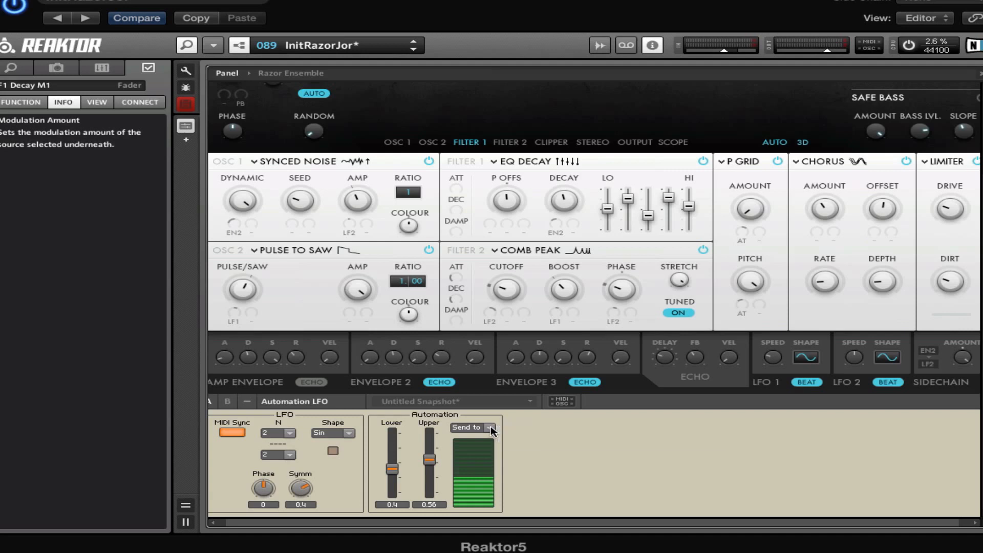
{"action": "mouse_move", "coordinate": [492, 430]}
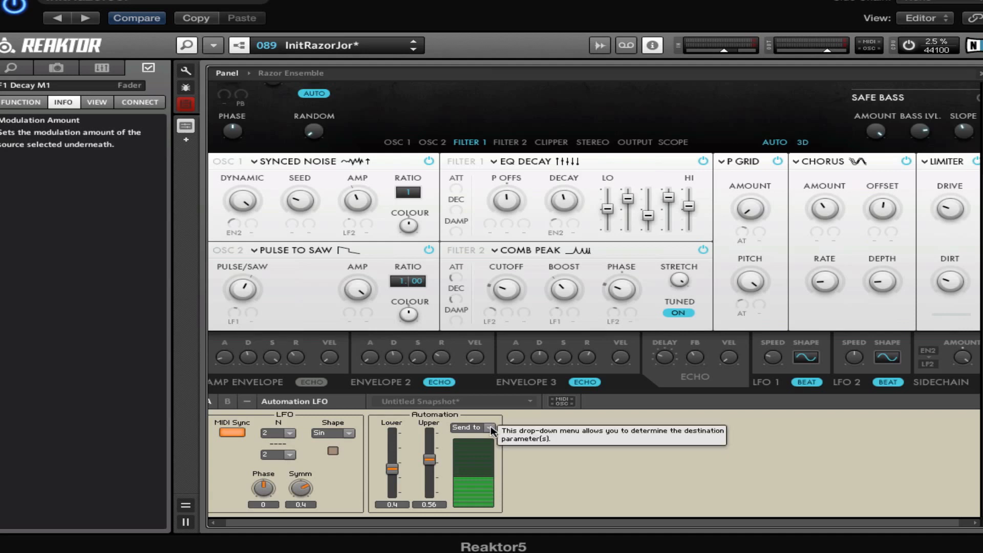
{"action": "left_click", "coordinate": [472, 427]}
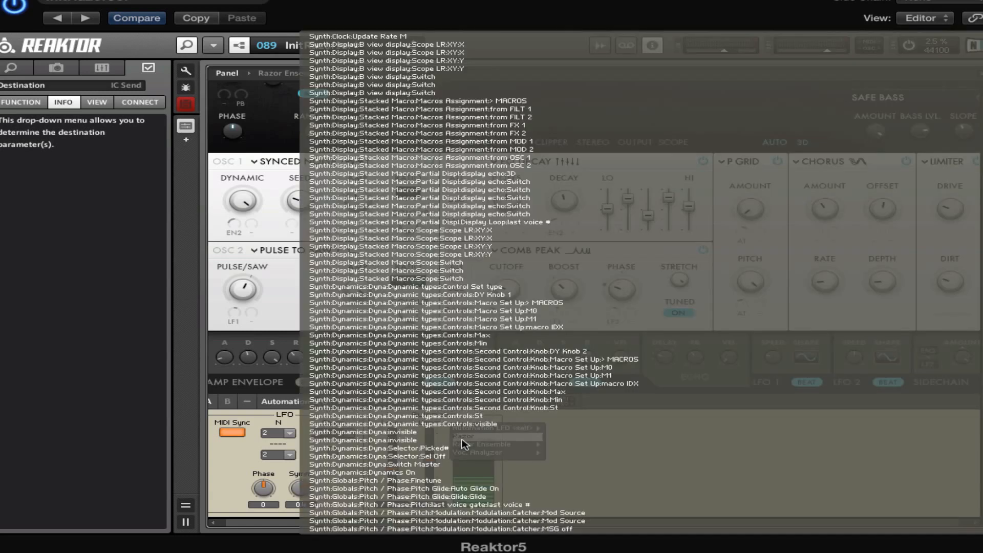
{"action": "mouse_move", "coordinate": [455, 444]}
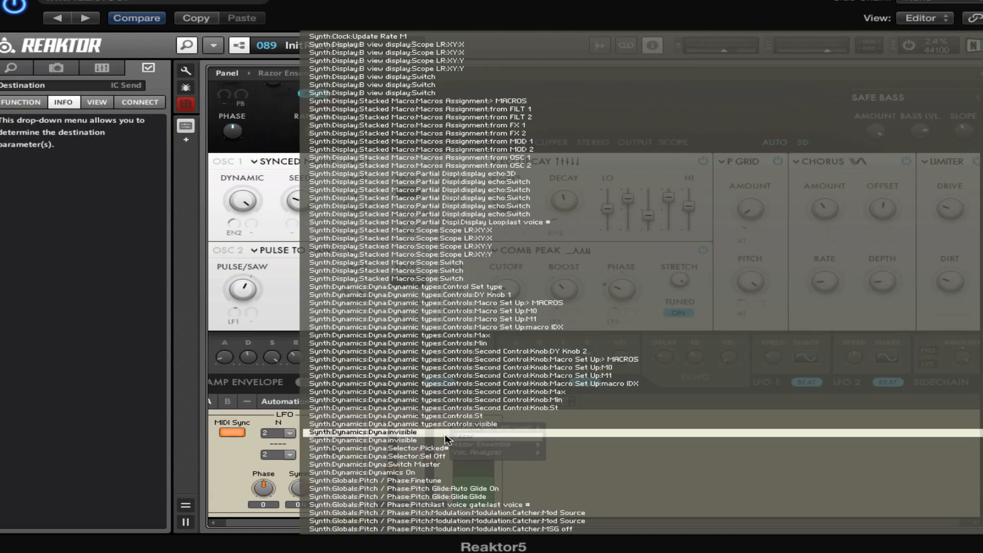
{"action": "mouse_move", "coordinate": [405, 376]}
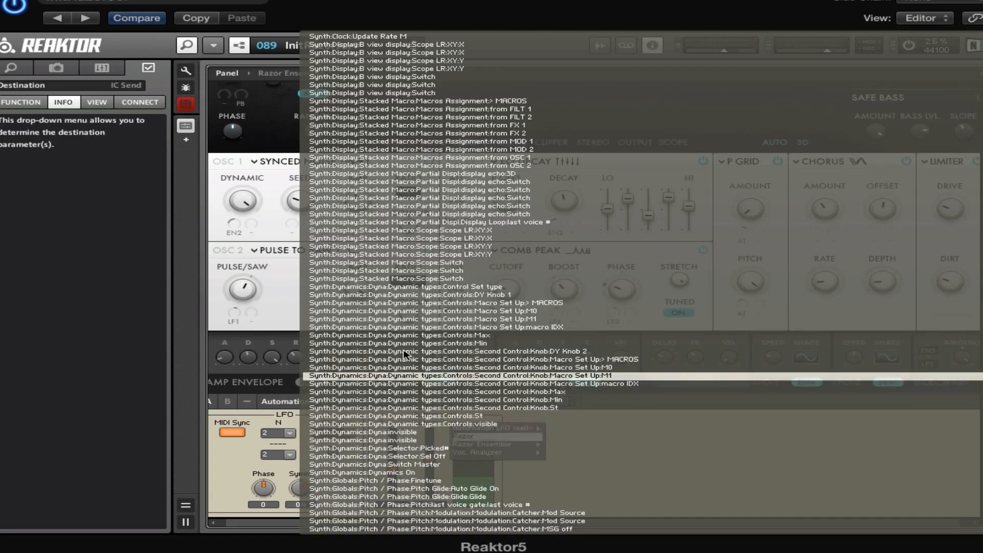
{"action": "scroll", "scroll_direction": "down", "scroll_amount": 3}
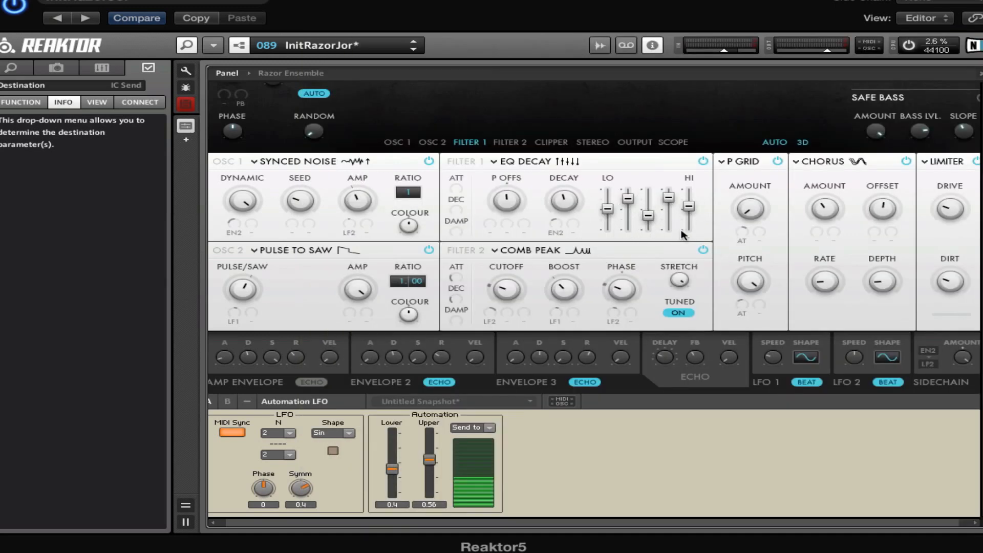
{"action": "mouse_move", "coordinate": [808, 350]}
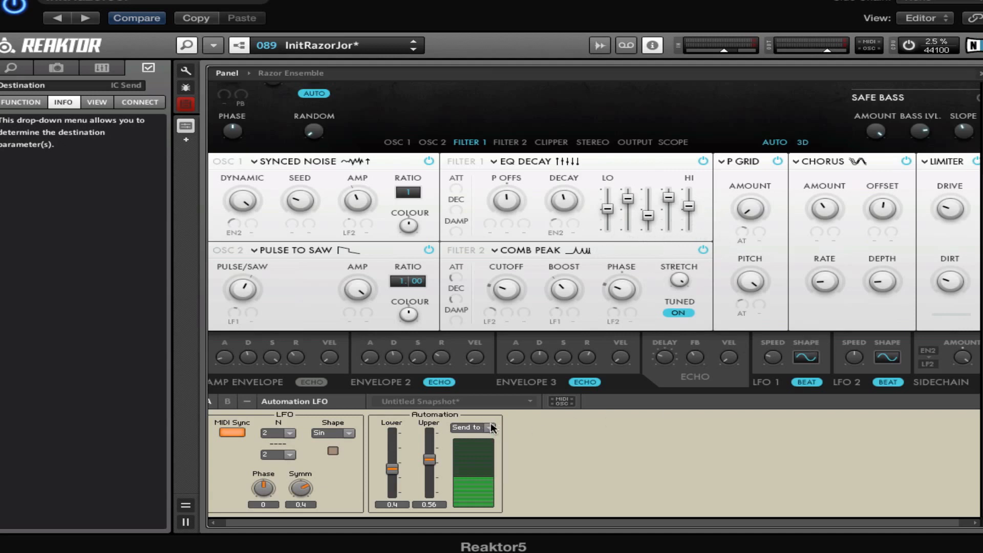
Reopen the Automation LFO's Send to list and scroll to the Filter 1 entries.
{"action": "left_click", "coordinate": [488, 428]}
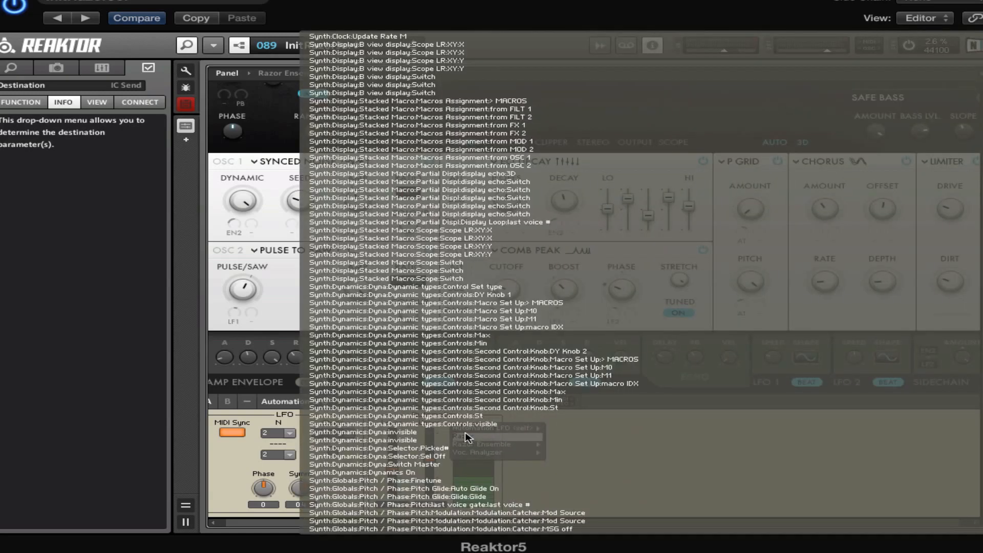
{"action": "mouse_move", "coordinate": [411, 387]}
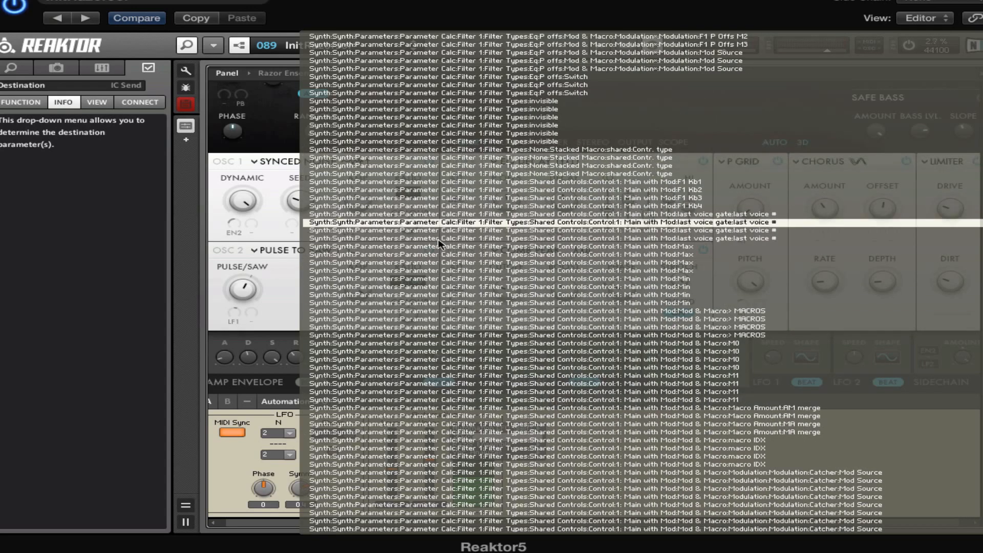
{"action": "scroll", "scroll_direction": "down", "scroll_amount": 3}
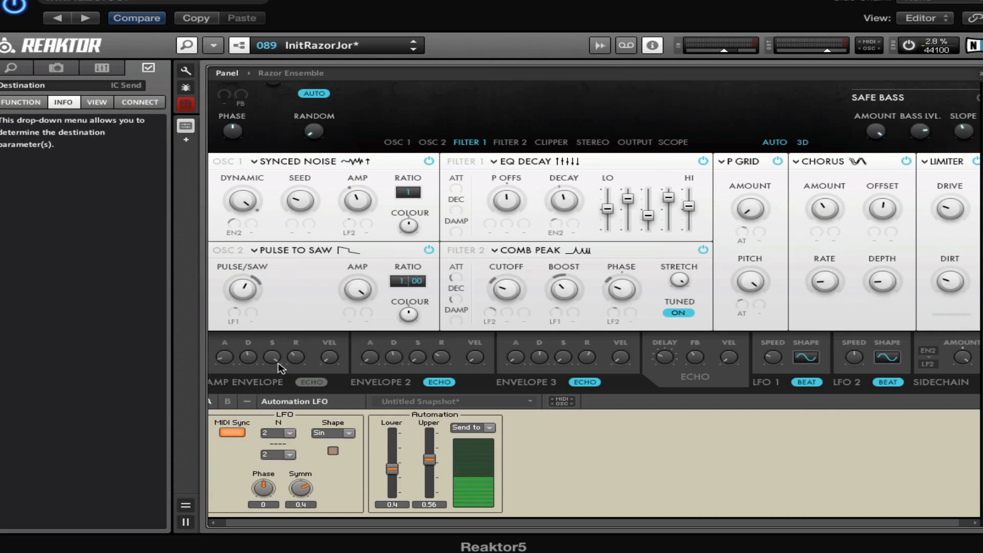
{"action": "mouse_move", "coordinate": [441, 68]}
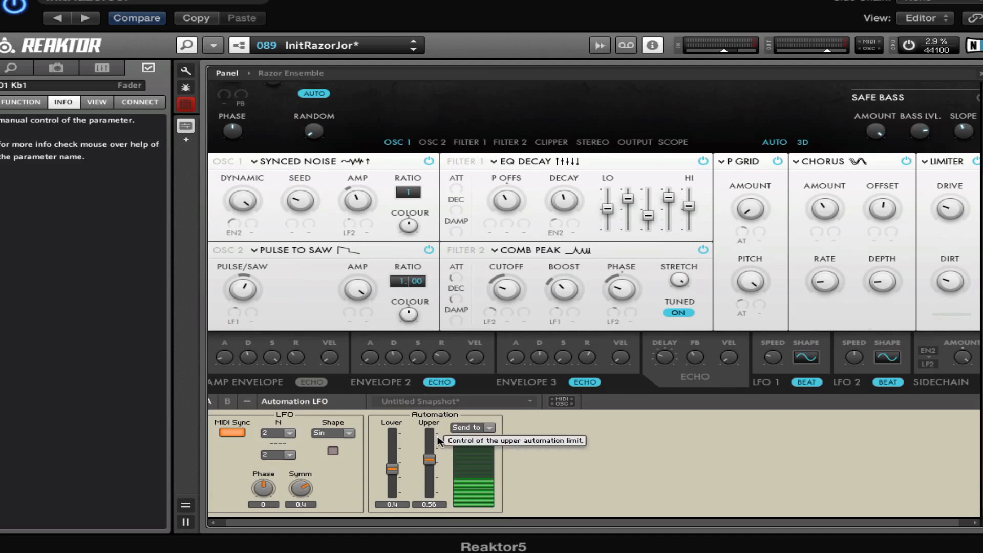
{"action": "mouse_move", "coordinate": [352, 457]}
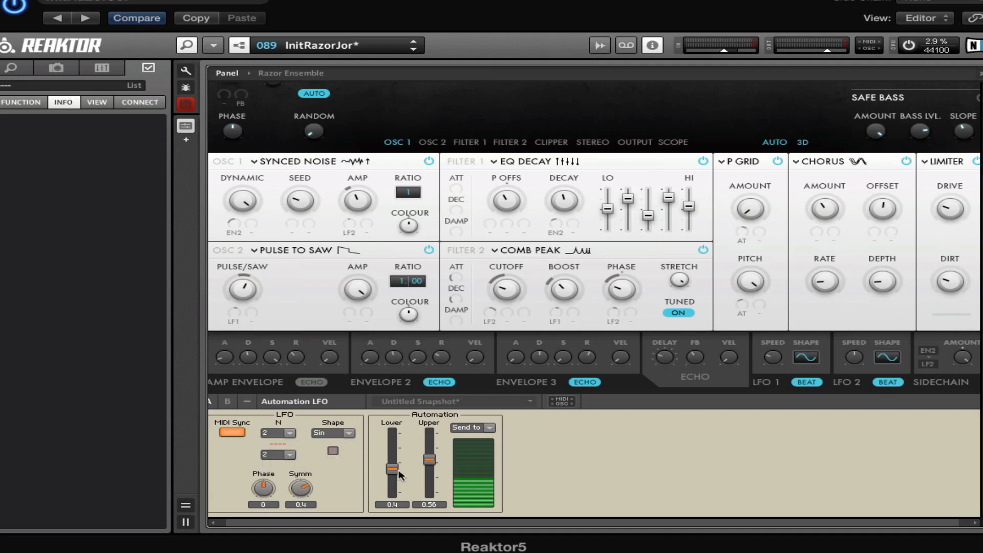
{"action": "mouse_move", "coordinate": [442, 459]}
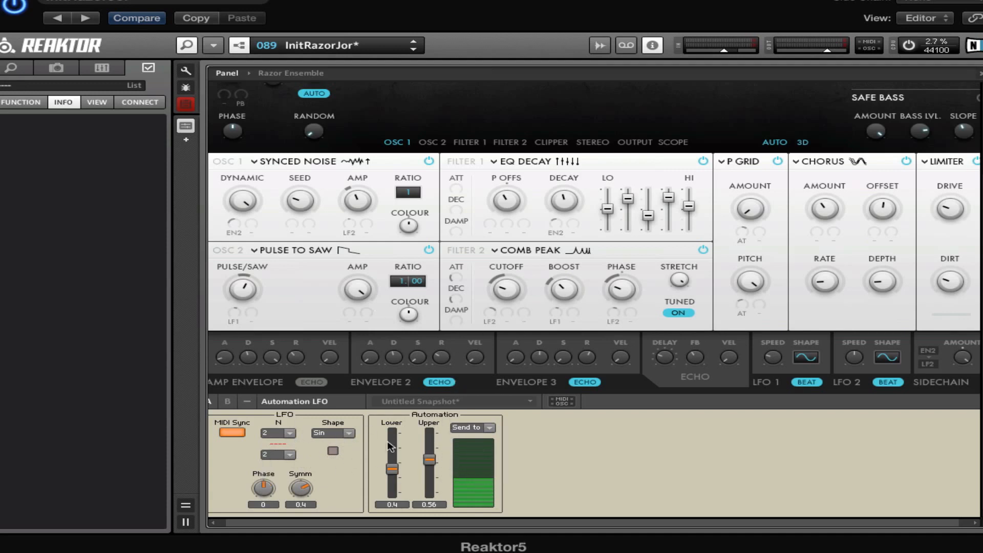
{"action": "mouse_move", "coordinate": [519, 151]}
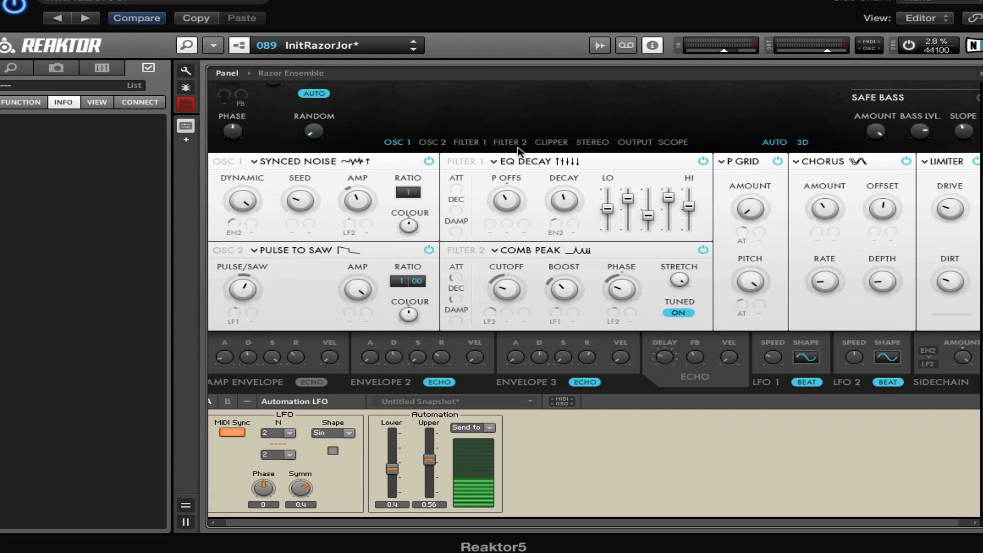
{"action": "mouse_move", "coordinate": [481, 221]}
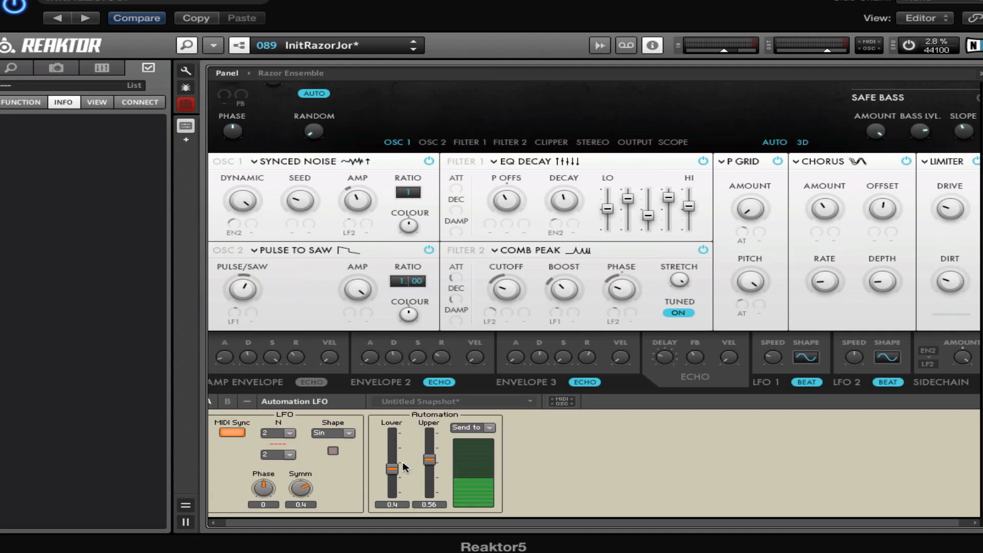
{"action": "mouse_move", "coordinate": [425, 438]}
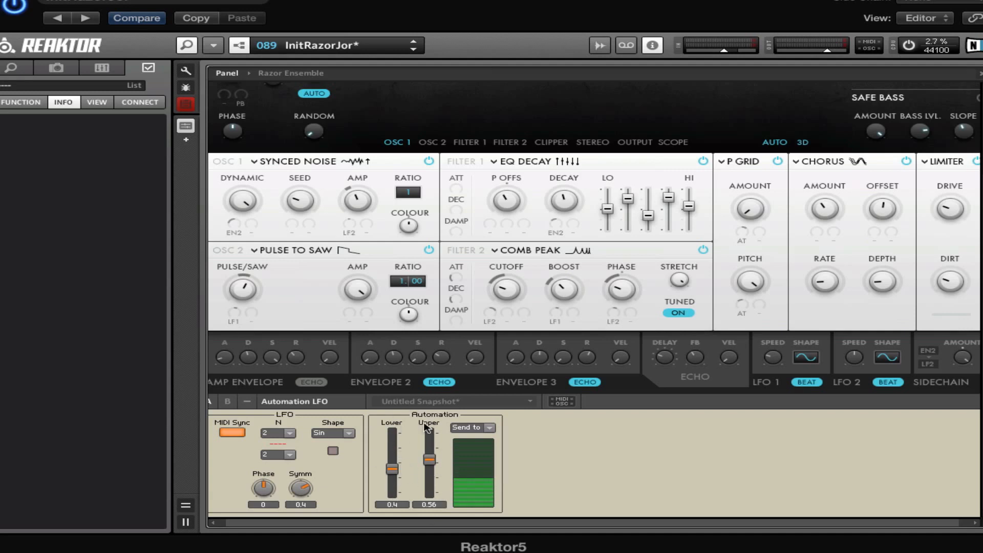
{"action": "mouse_move", "coordinate": [427, 429]}
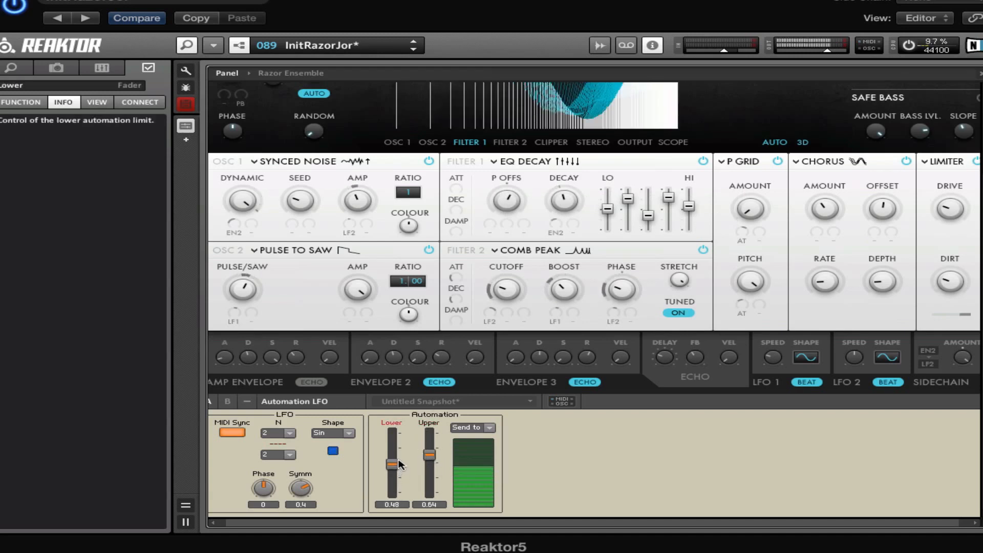
Sweep the Automation LFO Lower fader, settling at 0.42 with Upper at 0.53.
{"action": "left_click_drag", "start_coordinate": [391, 461], "coordinate": [391, 470]}
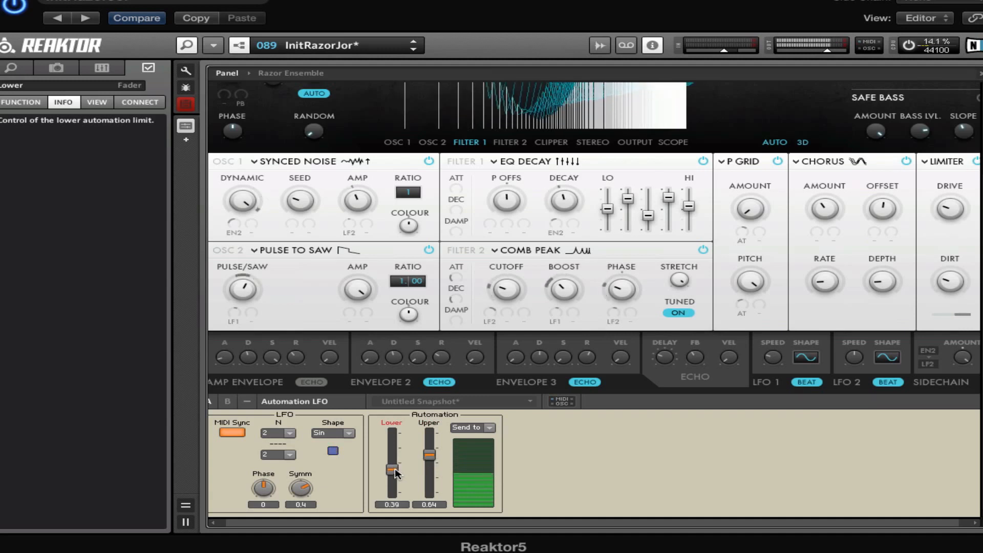
{"action": "left_click_drag", "start_coordinate": [391, 470], "coordinate": [391, 458]}
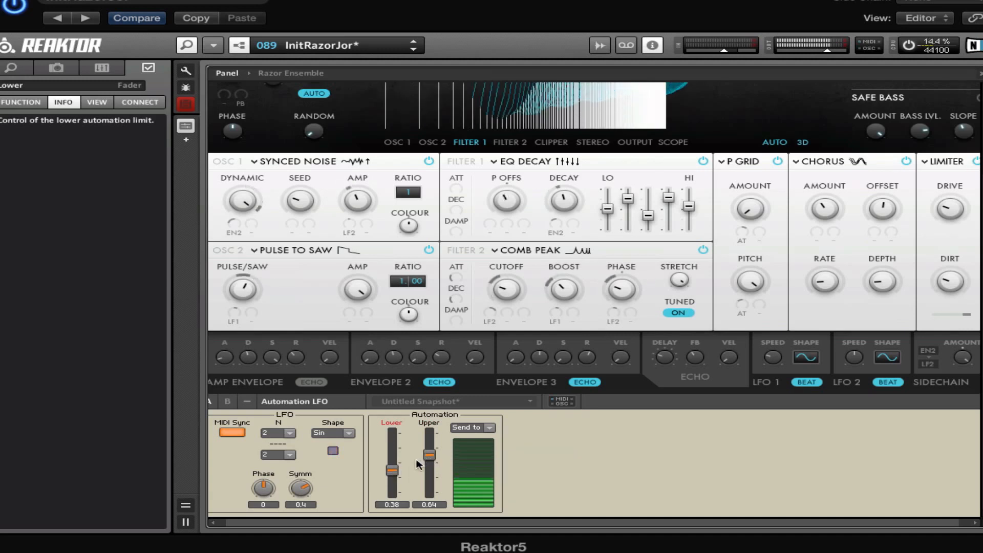
{"action": "left_click_drag", "start_coordinate": [391, 467], "coordinate": [391, 452]}
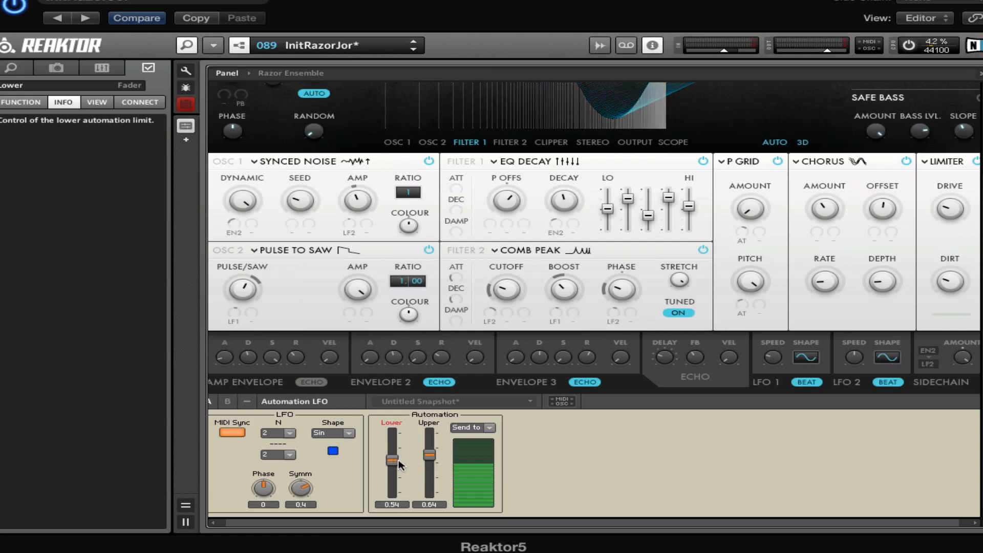
{"action": "left_click_drag", "start_coordinate": [392, 460], "coordinate": [392, 477]}
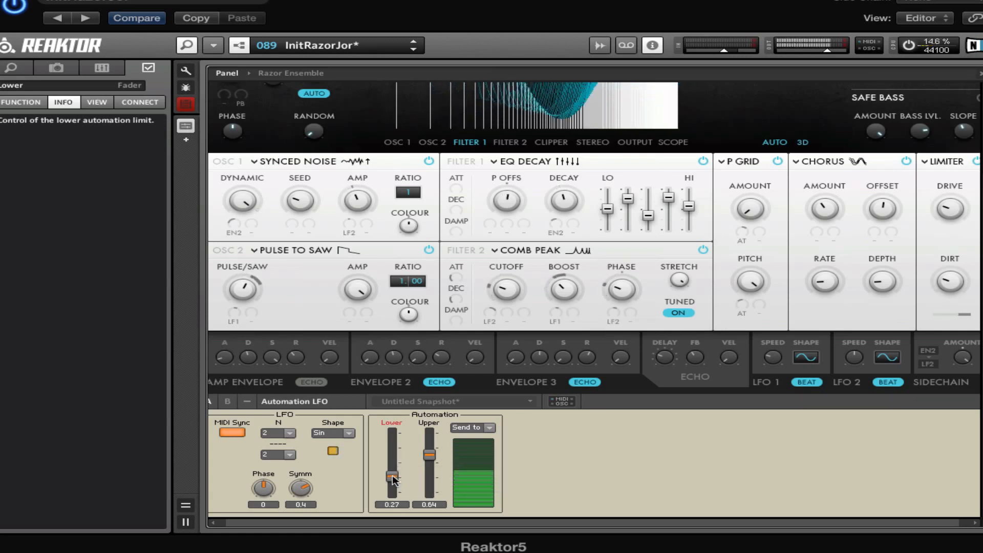
{"action": "left_click_drag", "start_coordinate": [392, 476], "coordinate": [392, 489]}
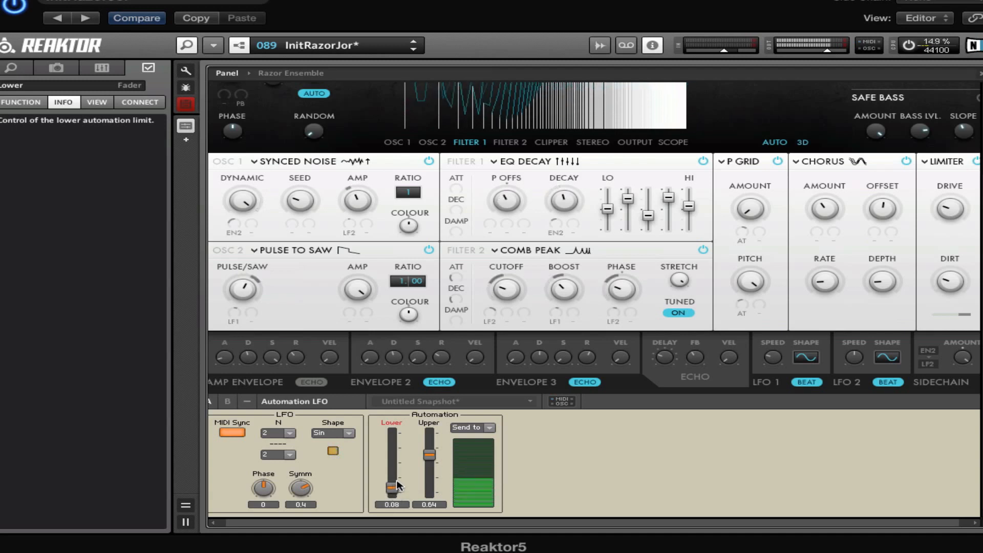
{"action": "left_click_drag", "start_coordinate": [391, 486], "coordinate": [391, 458]}
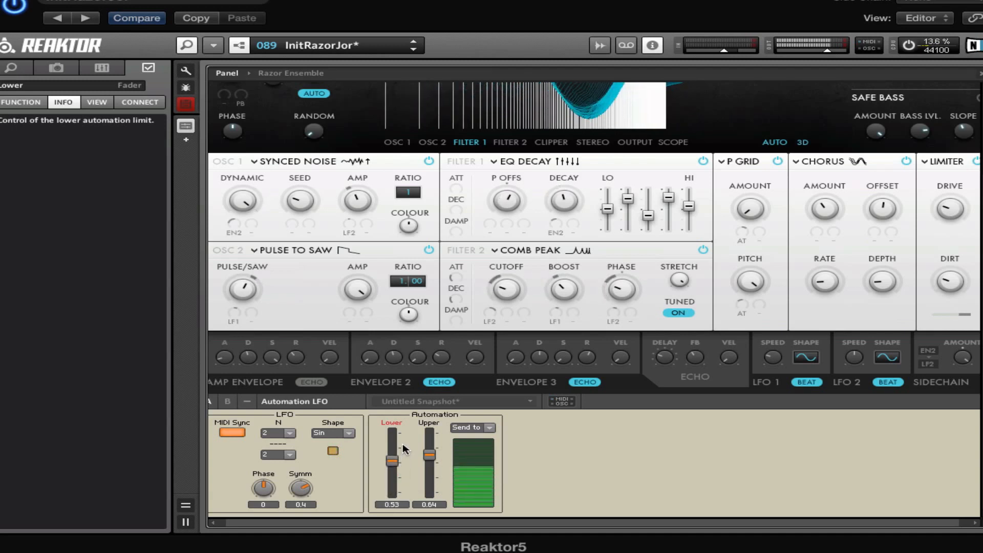
{"action": "left_click_drag", "start_coordinate": [392, 458], "coordinate": [392, 476]}
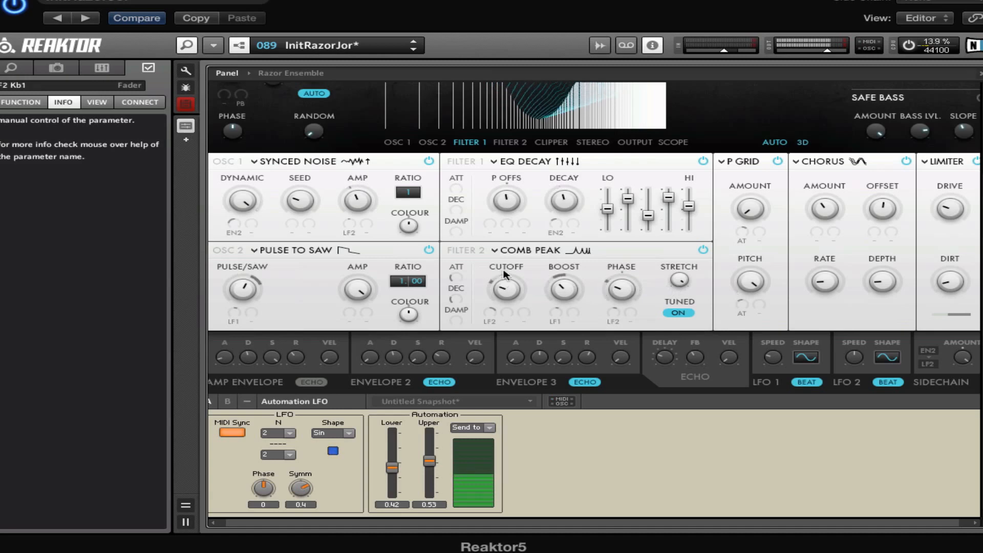
{"action": "left_click_drag", "start_coordinate": [506, 288], "coordinate": [506, 305]}
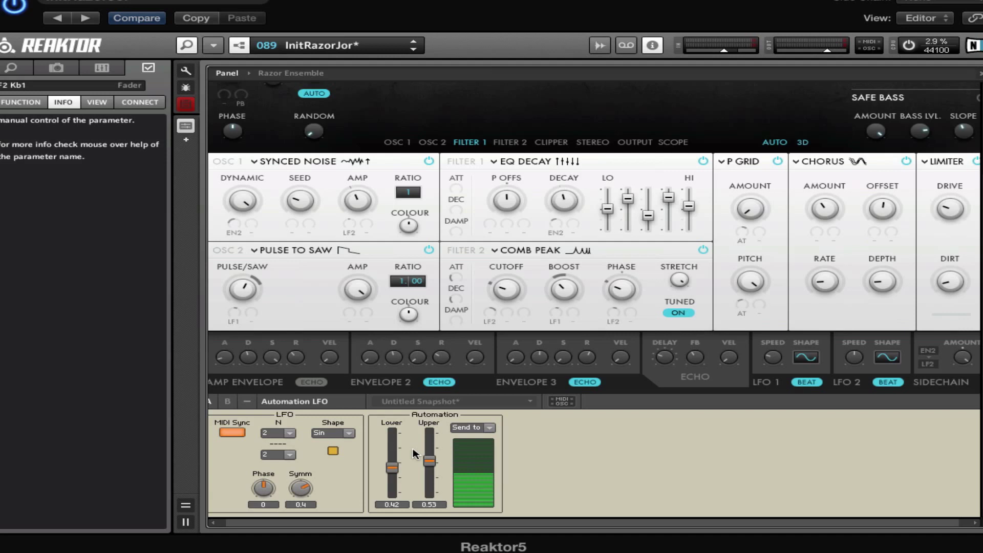
{"action": "mouse_move", "coordinate": [292, 412]}
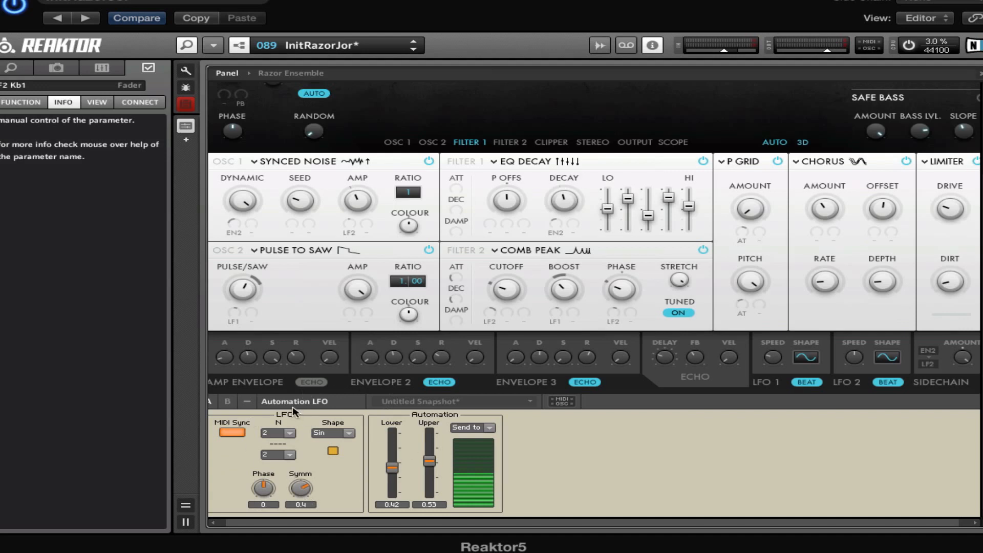
{"action": "mouse_move", "coordinate": [524, 281]}
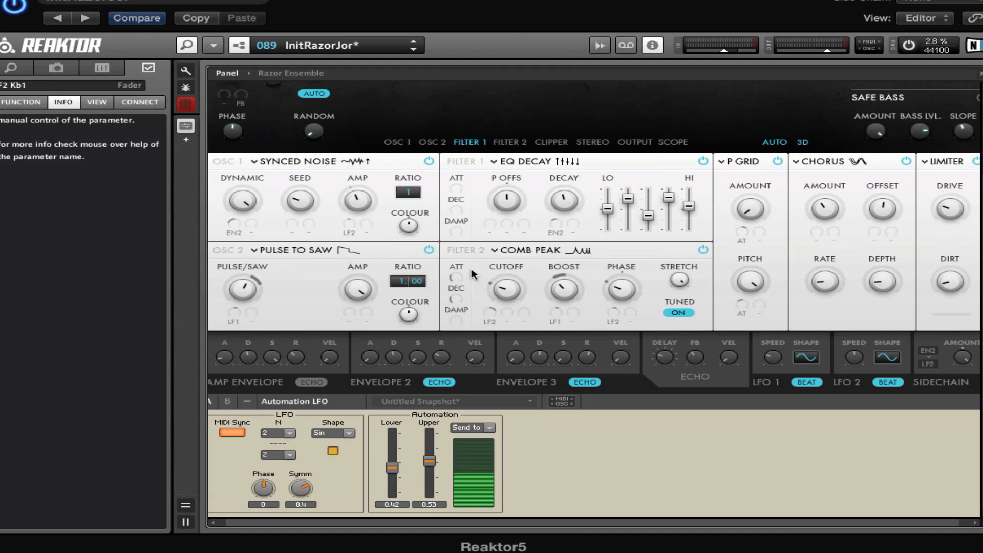
{"action": "mouse_move", "coordinate": [351, 108]}
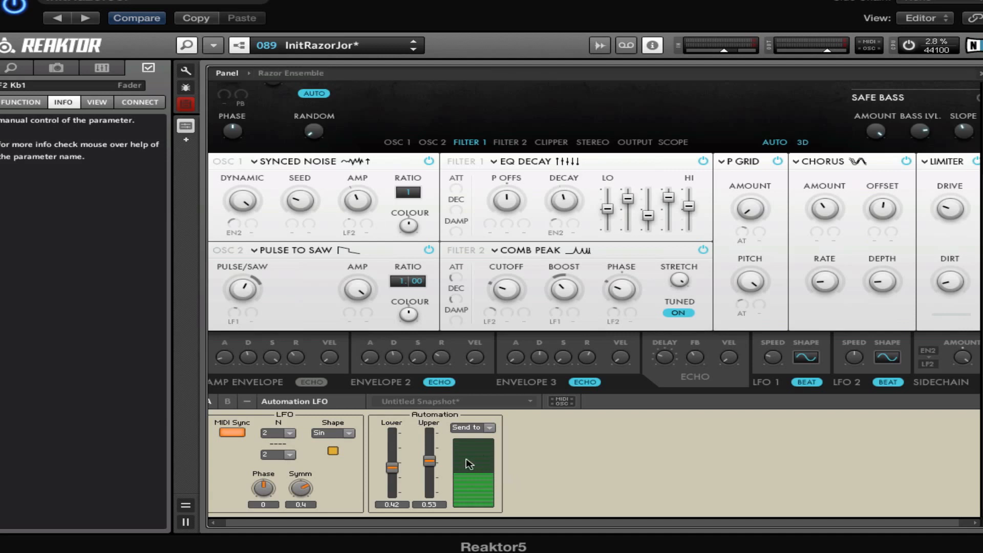
{"action": "mouse_move", "coordinate": [510, 429]}
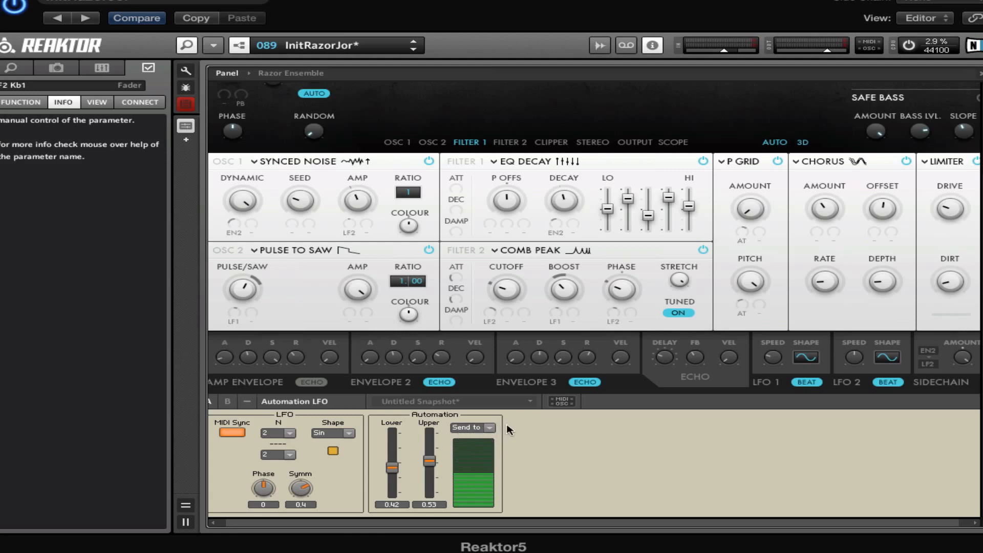
{"action": "mouse_move", "coordinate": [490, 431]}
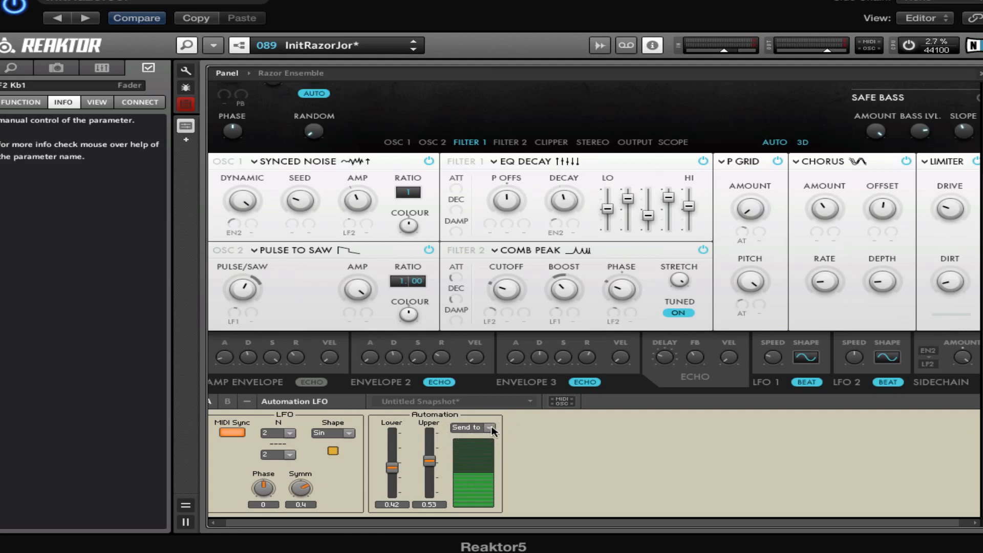
{"action": "mouse_move", "coordinate": [578, 340]}
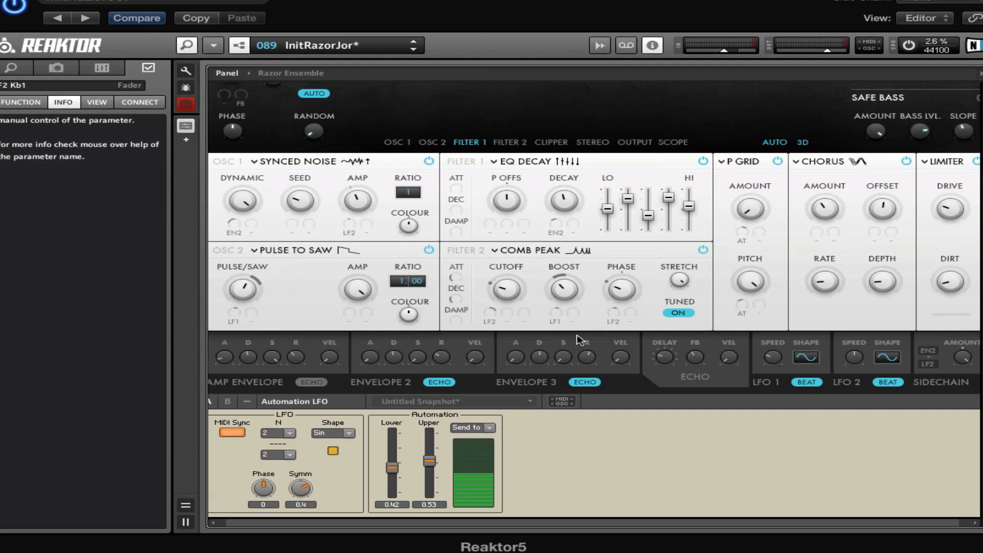
{"action": "mouse_move", "coordinate": [557, 419]}
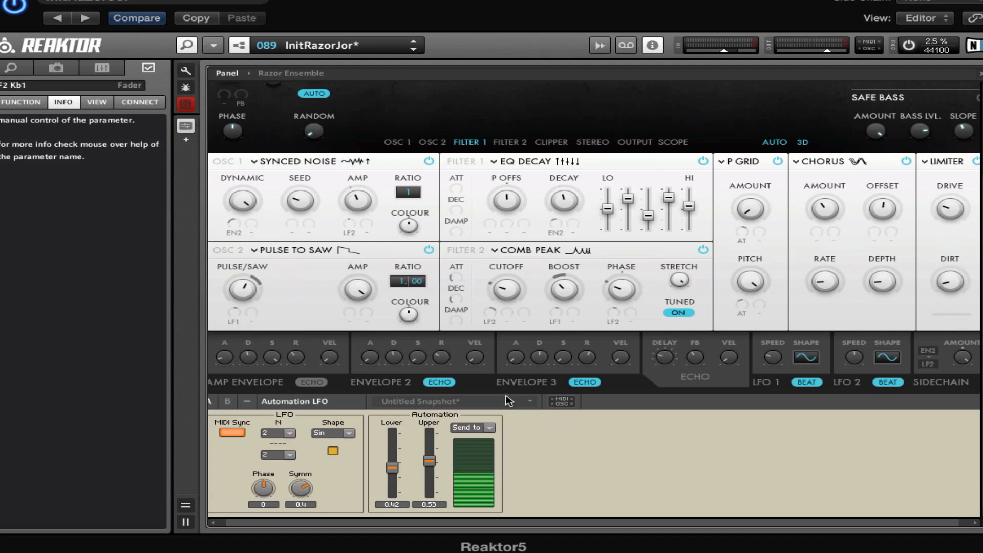
{"action": "mouse_move", "coordinate": [461, 210]}
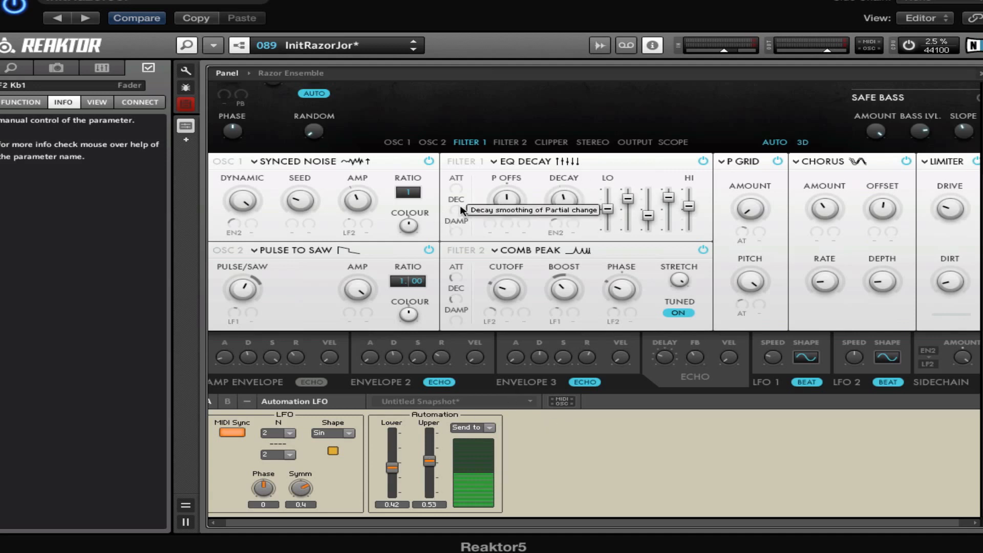
{"action": "mouse_move", "coordinate": [562, 238]}
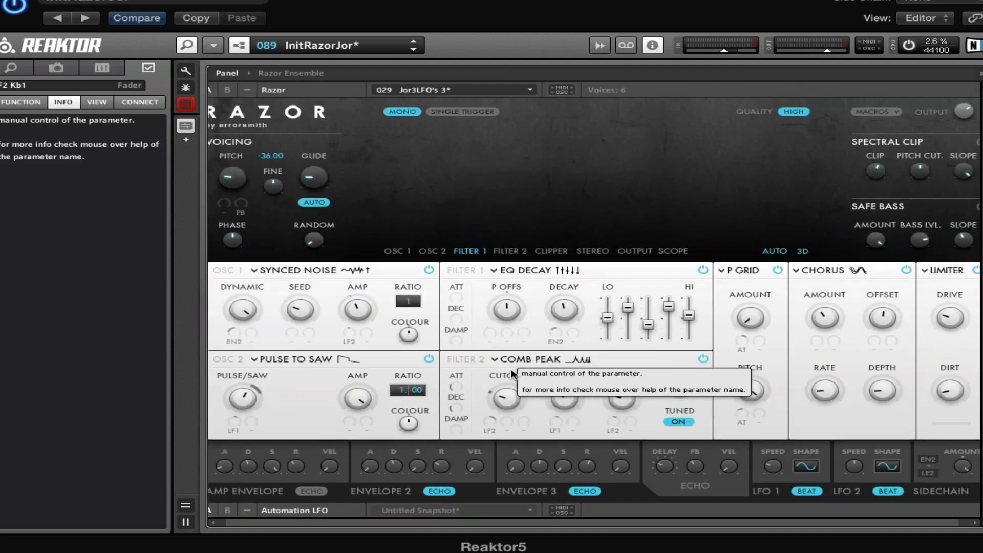
{"action": "mouse_move", "coordinate": [531, 352]}
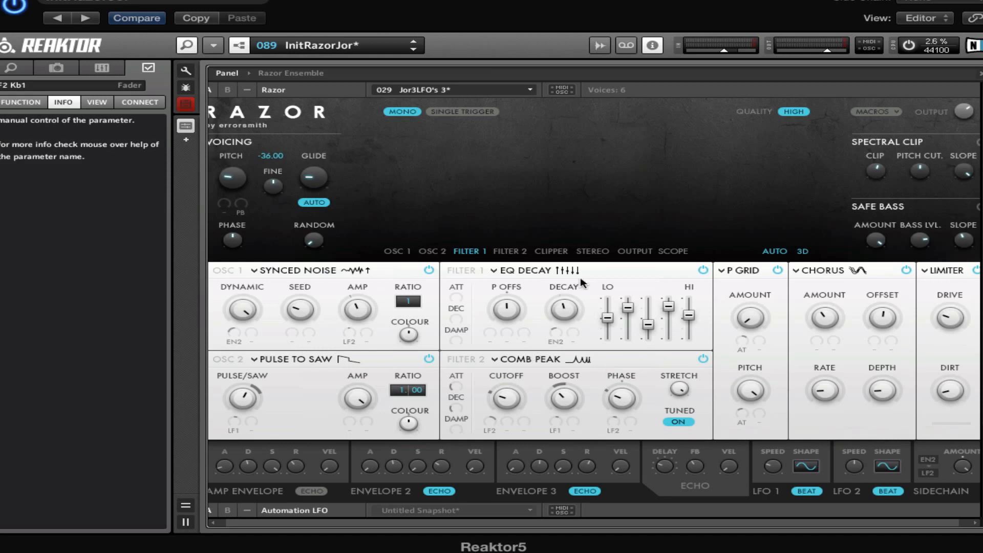
{"action": "mouse_move", "coordinate": [754, 159]}
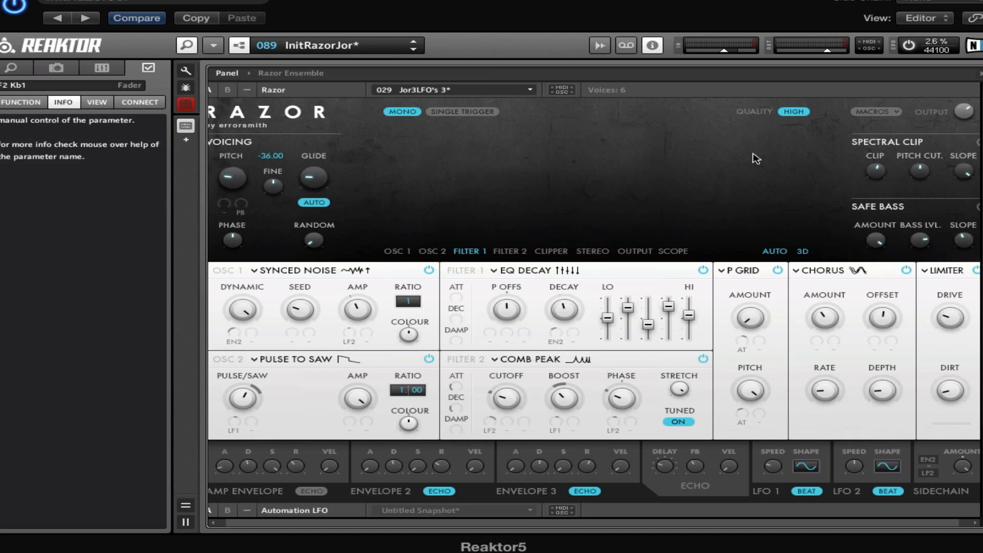